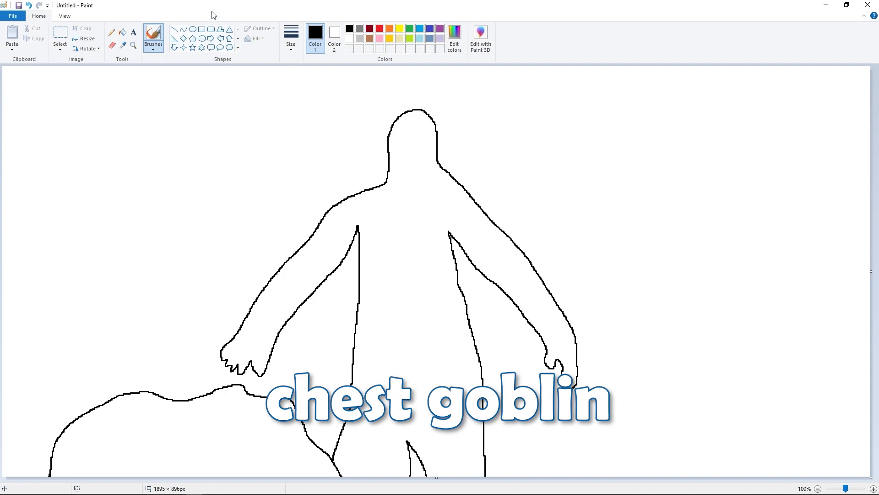
Step: Fill the tall figure outline solid black, then pick white for its eyes and fanged mouth
{"action": "left_click", "coordinate": [122, 32]}
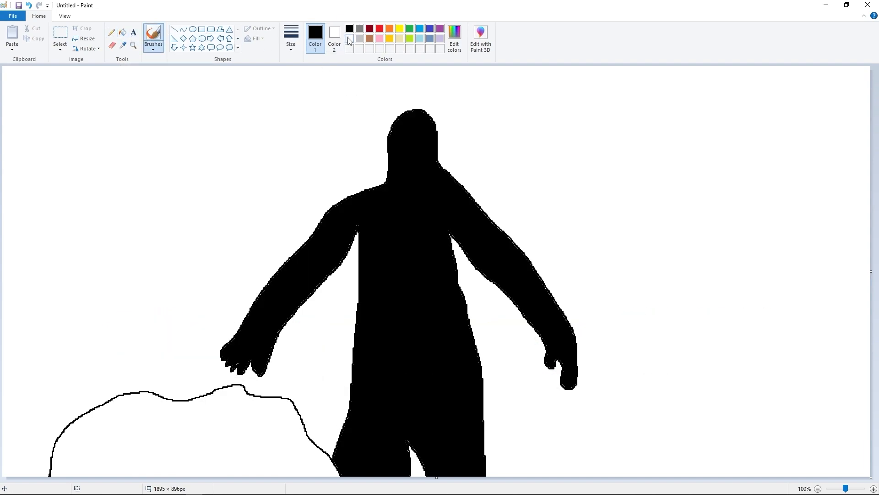
{"action": "left_click", "coordinate": [335, 32]}
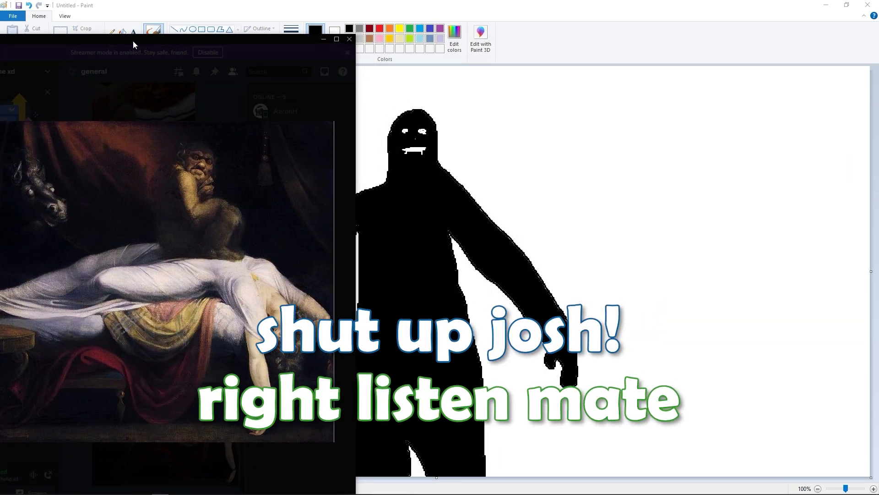
Step: Return to the canvas and sketch the reclining woman's face and long scribbled hair
{"action": "left_click", "coordinate": [349, 38]}
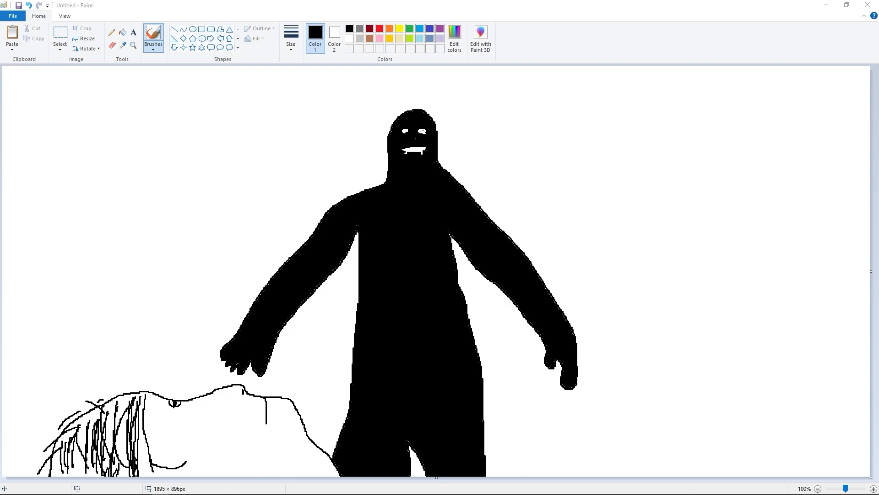
Step: Reply 'noooo' in Discord's #general, where the newest drawing is rated 8/10
{"action": "type", "text": "noooo"}
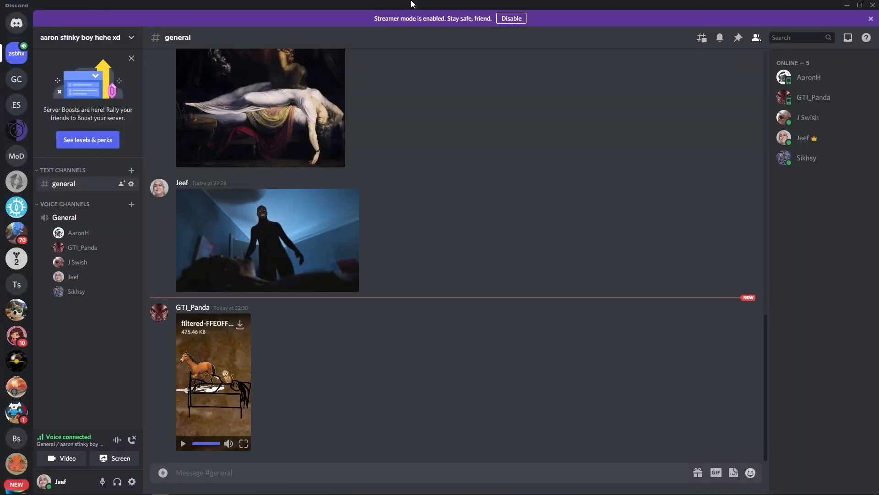
{"action": "mouse_move", "coordinate": [343, 367]}
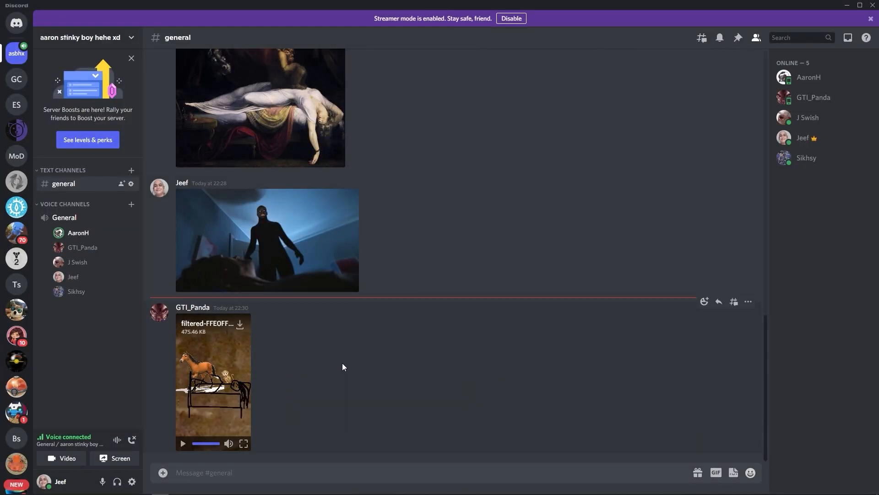
{"action": "left_click", "coordinate": [183, 444]}
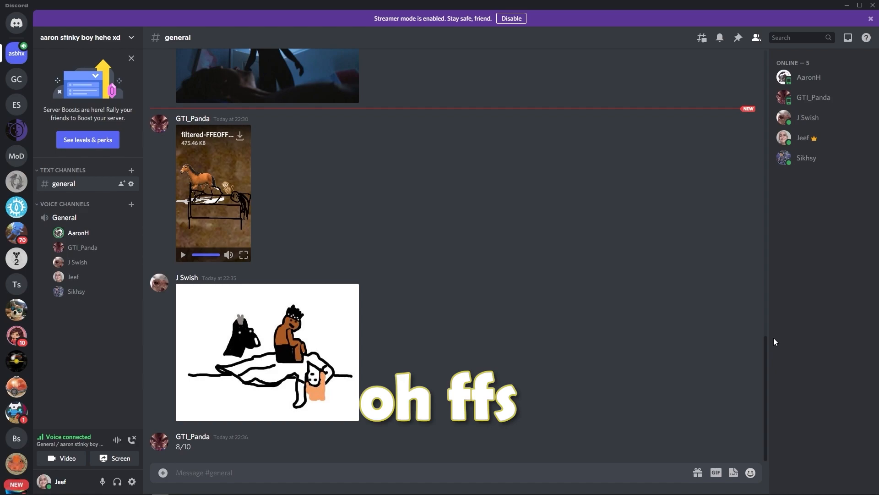
Step: Upload the black-figure drawing to #general and scroll down to its 2/10 rating
{"action": "scroll", "scroll_direction": "down", "scroll_amount": 3}
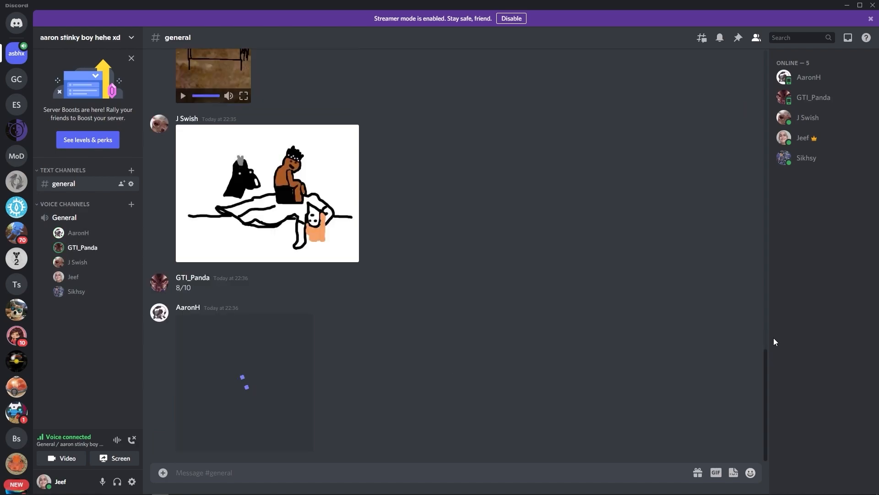
{"action": "left_click", "coordinate": [267, 193]}
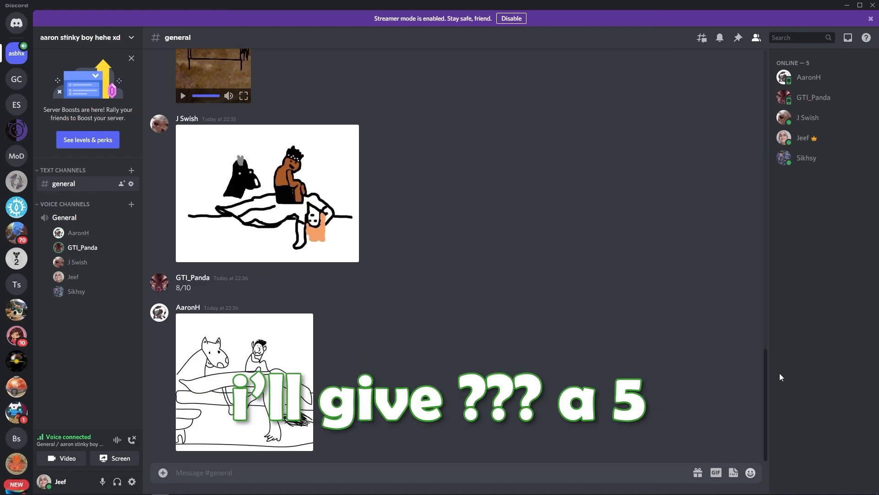
{"action": "scroll", "scroll_direction": "down", "scroll_amount": 3}
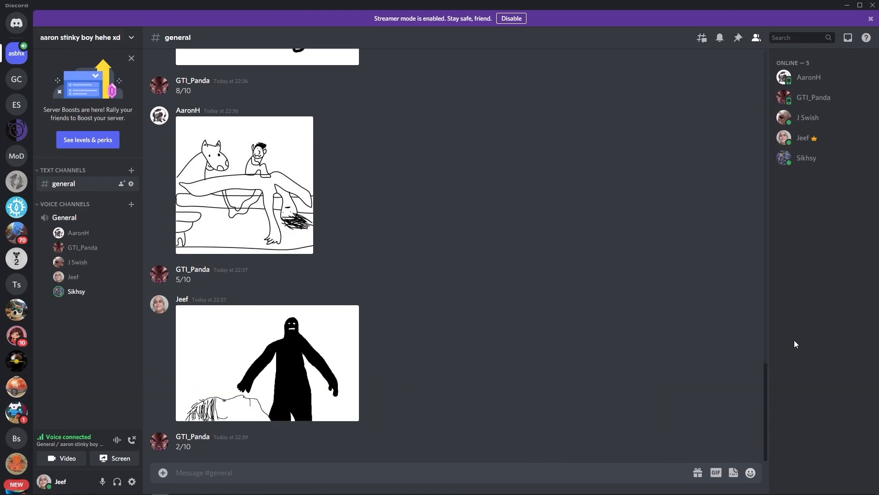
{"action": "left_click", "coordinate": [243, 185]}
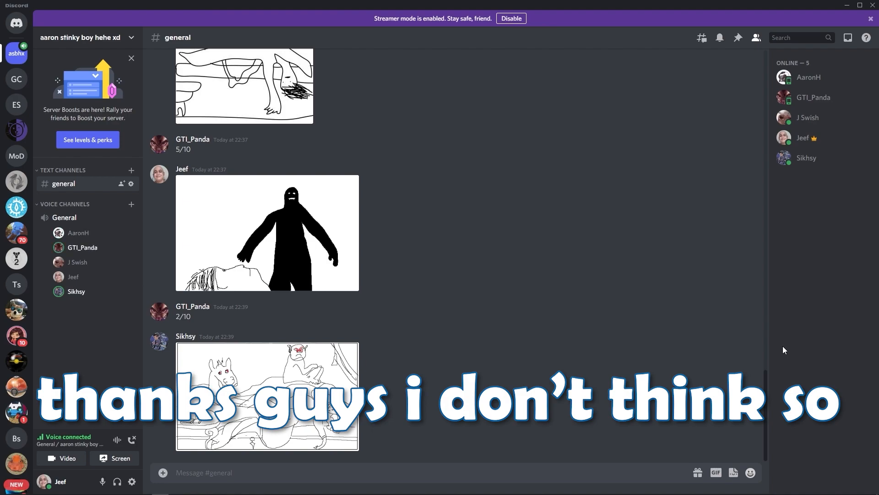
{"action": "scroll", "scroll_direction": "down", "scroll_amount": 3}
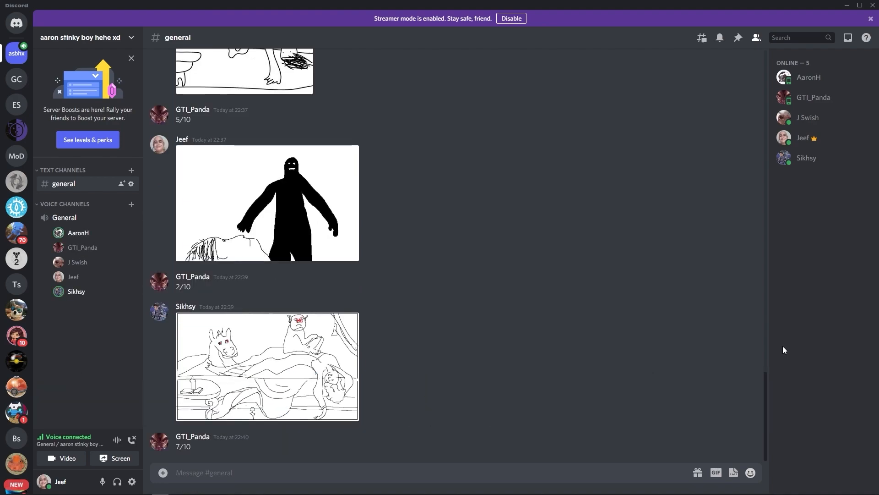
{"action": "scroll", "scroll_direction": "up", "scroll_amount": 3}
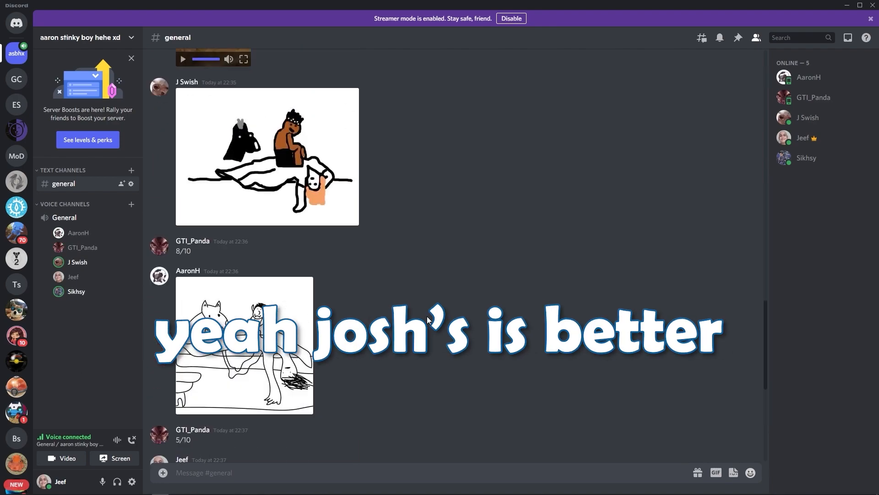
{"action": "scroll", "scroll_direction": "down", "scroll_amount": 3}
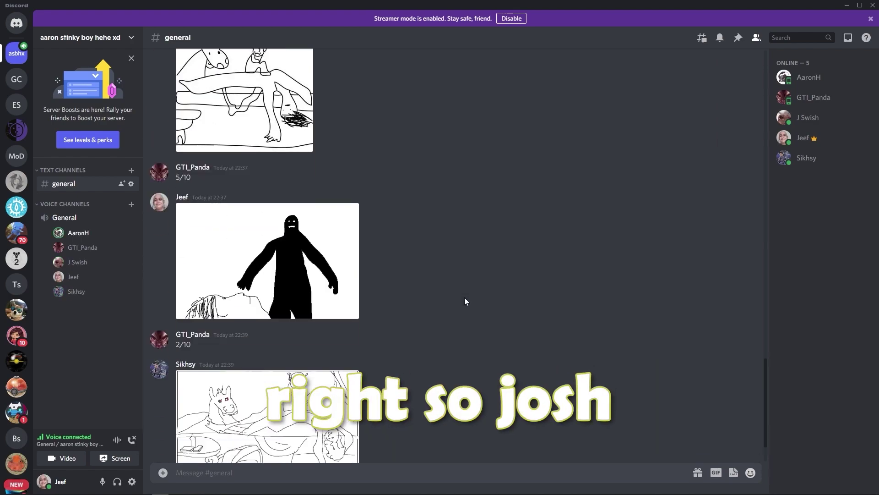
{"action": "scroll", "scroll_direction": "up", "scroll_amount": 3}
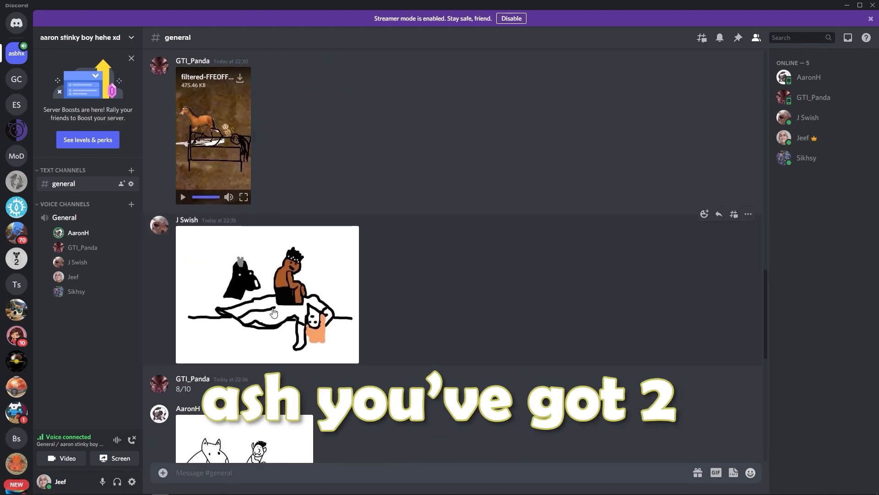
{"action": "scroll", "scroll_direction": "down", "scroll_amount": 3}
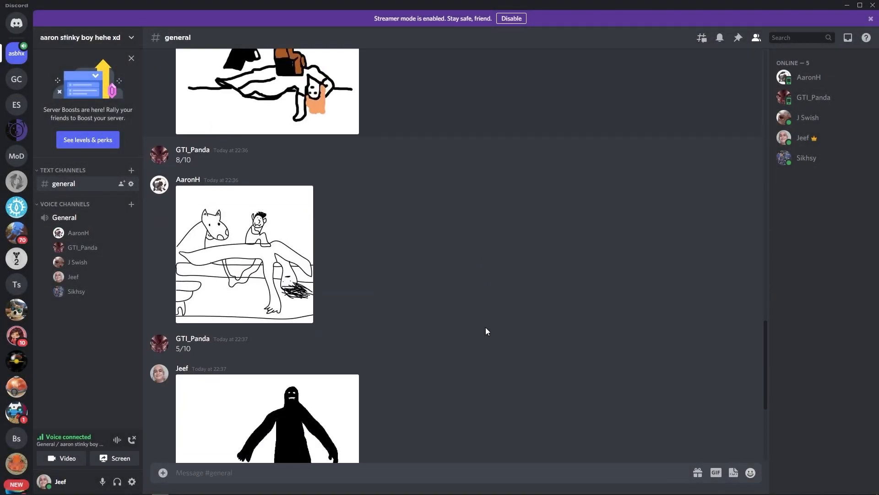
{"action": "scroll", "scroll_direction": "down", "scroll_amount": 3}
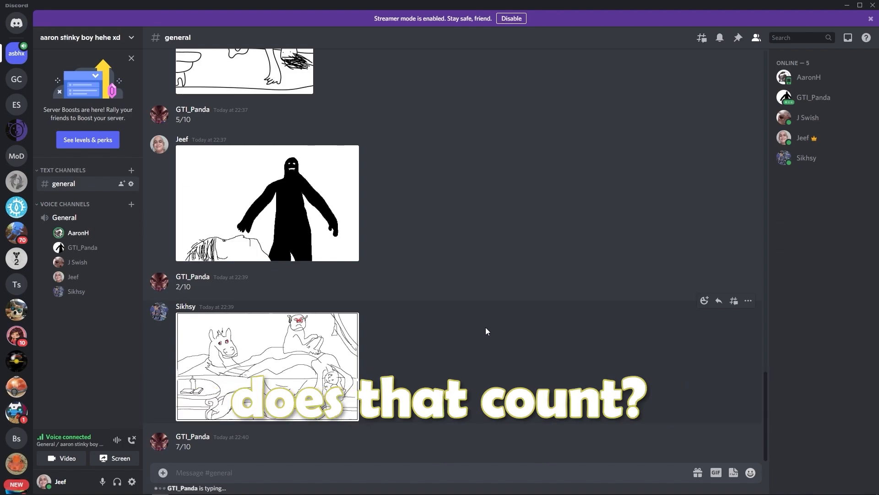
Step: Scroll through #general reviewing the posted drawings and their ratings
{"action": "scroll", "scroll_direction": "down", "scroll_amount": 3}
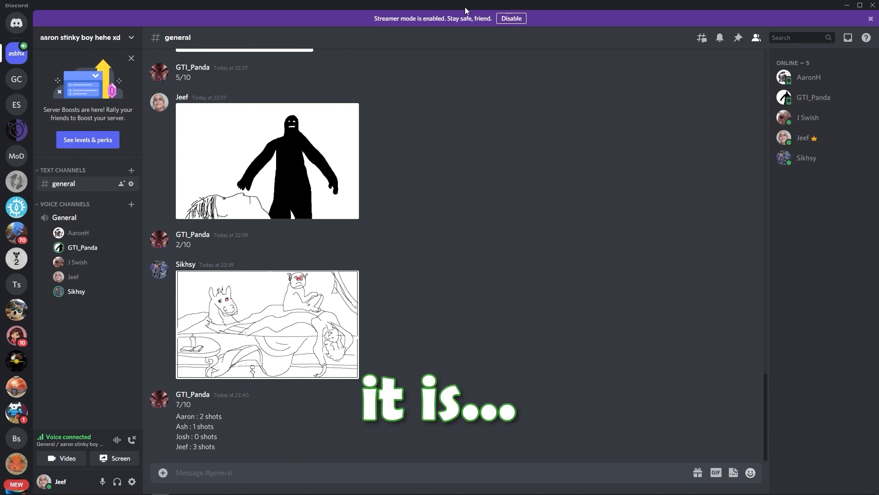
{"action": "scroll", "scroll_direction": "down", "scroll_amount": 3}
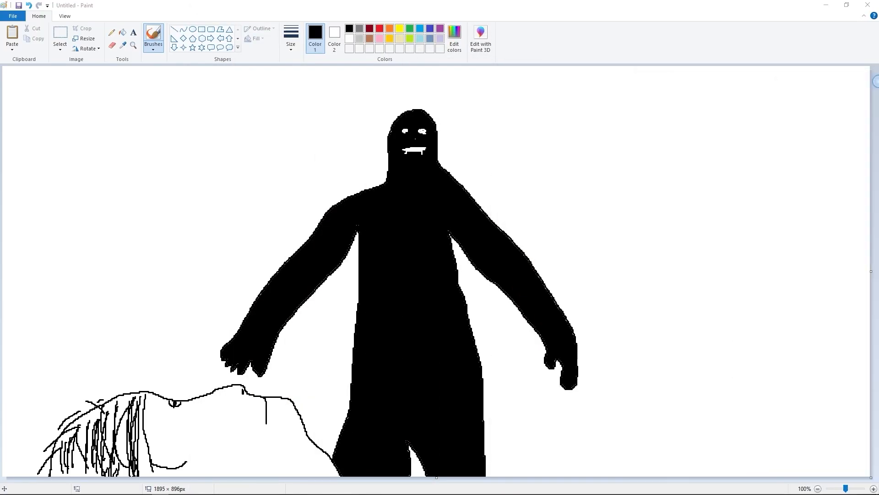
Step: Comment 'this is so easy' and wipe the Paint canvas blank
{"action": "type", "text": "this is so easy"}
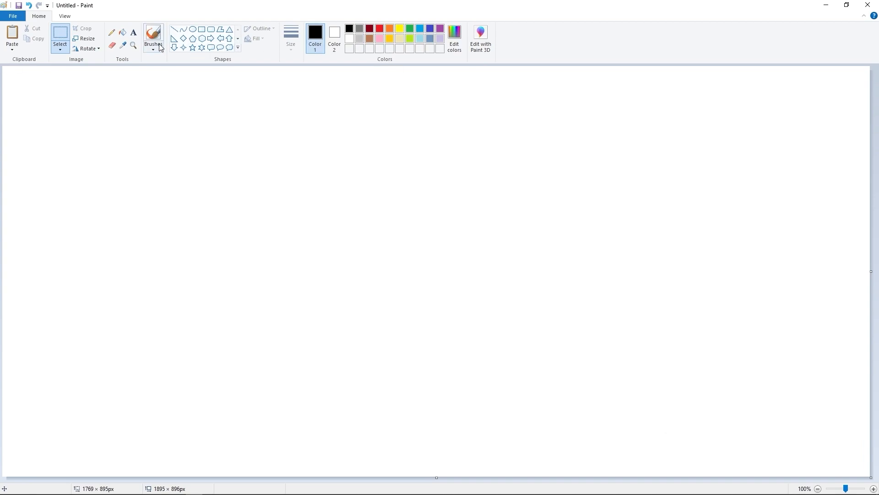
Step: Brush the black table outline, hooded figure and legs, commenting 'change it too much'
{"action": "left_click", "coordinate": [153, 37]}
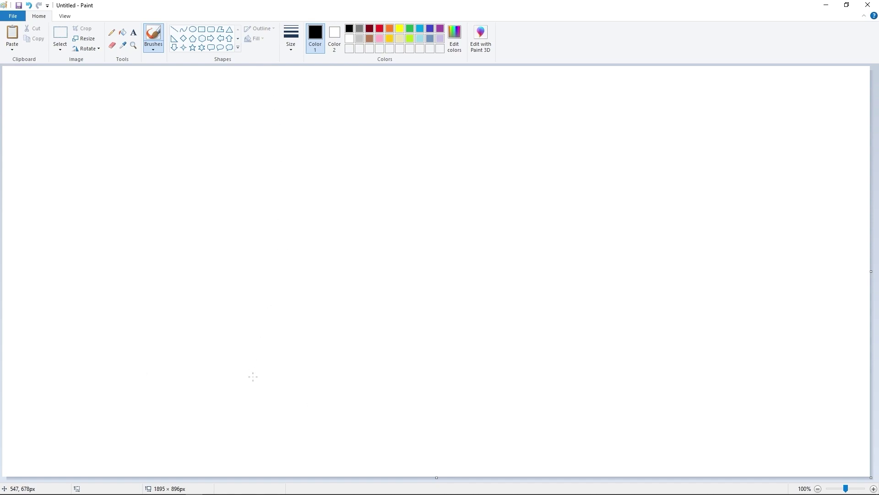
{"action": "mouse_move", "coordinate": [82, 350]}
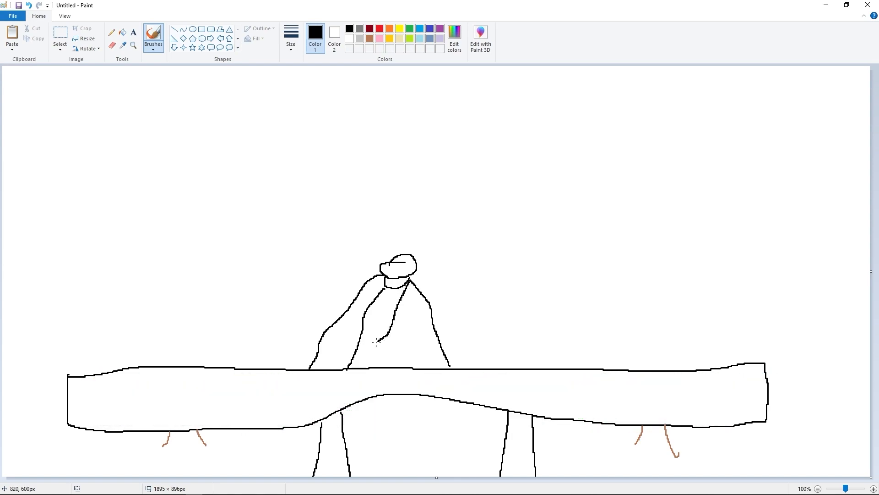
{"action": "type", "text": "change it too much"}
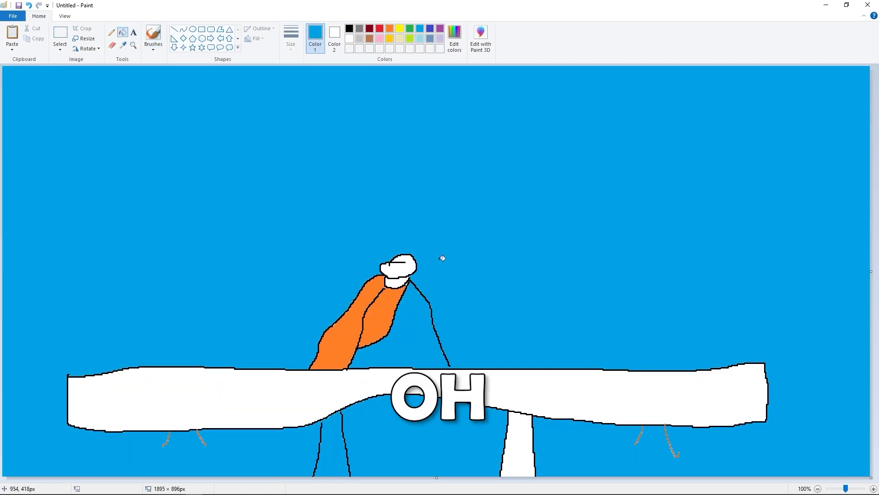
Step: Undo the accidental blue background fill and comment 'it's a 2D painting mate'
{"action": "left_click", "coordinate": [349, 29]}
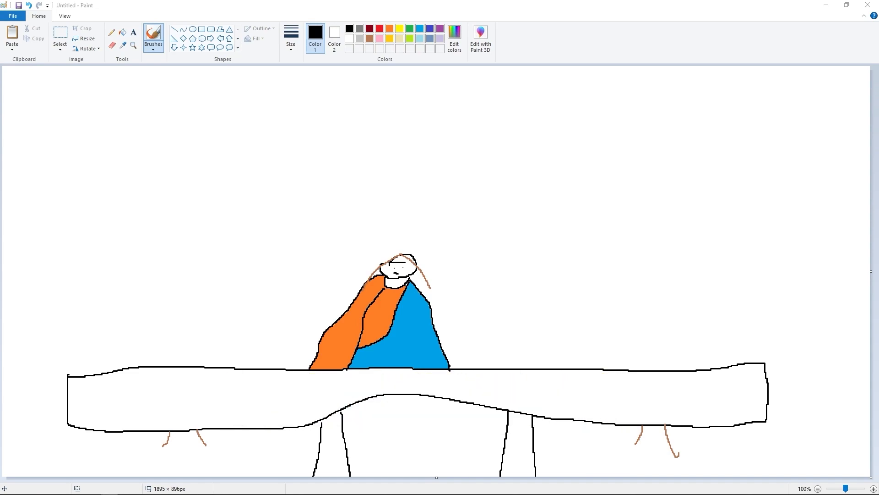
{"action": "type", "text": "it's a 2D painting mate"}
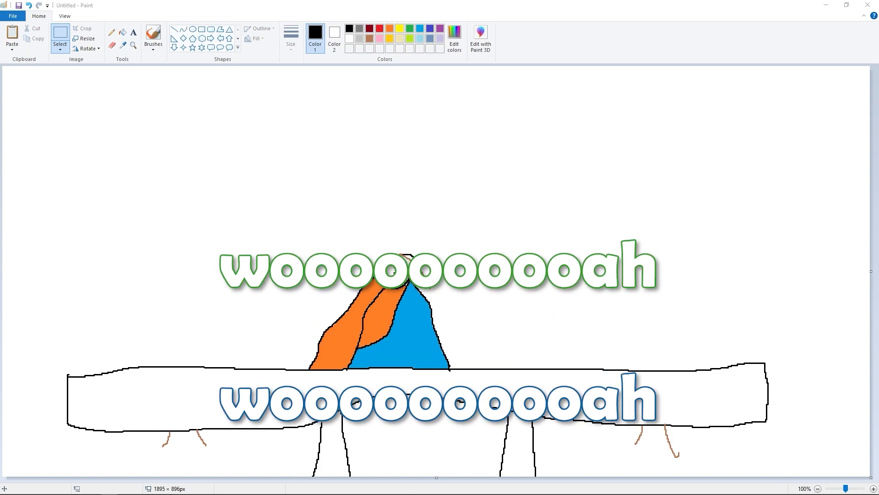
Step: Place the ninja turtle picture at the table's right and paste the suited man at left
{"action": "left_click", "coordinate": [12, 36]}
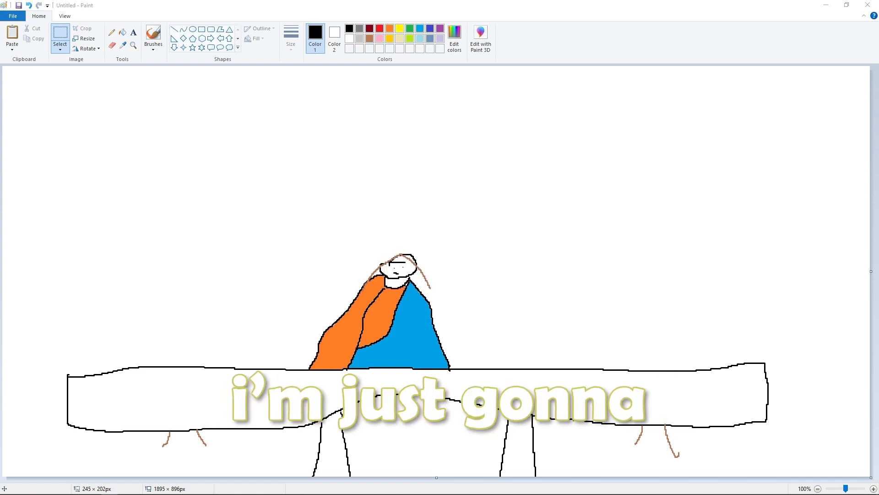
{"action": "left_click", "coordinate": [153, 37]}
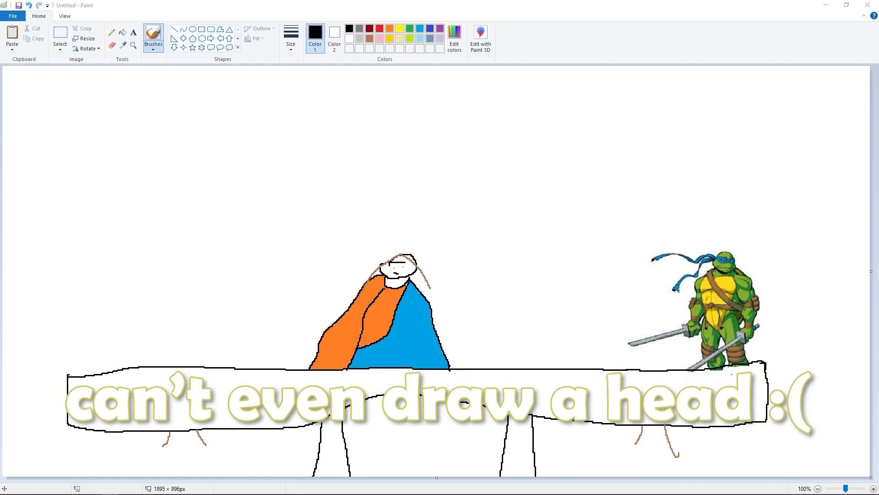
{"action": "key", "text": "ctrl+z"}
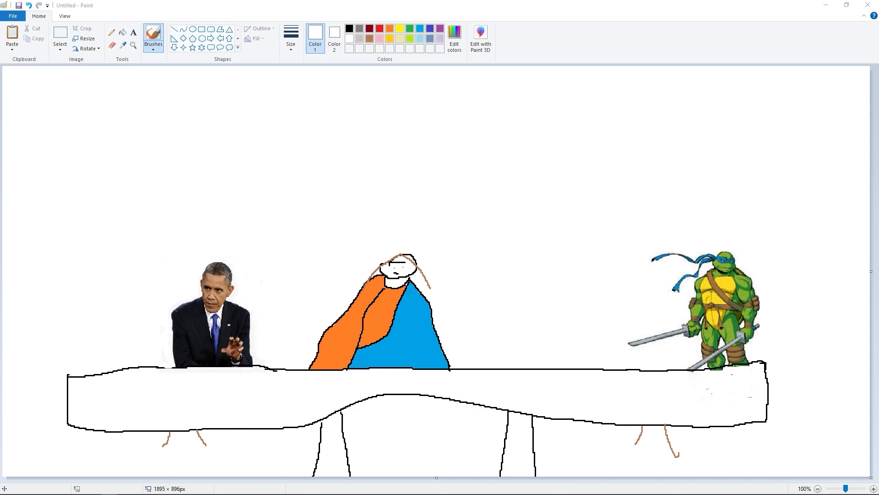
Step: Set the armoured swordsman picture on the table, chatting 'i've made the table' and 'is cereal soup?'
{"action": "type", "text": "i'm not drawing 12"}
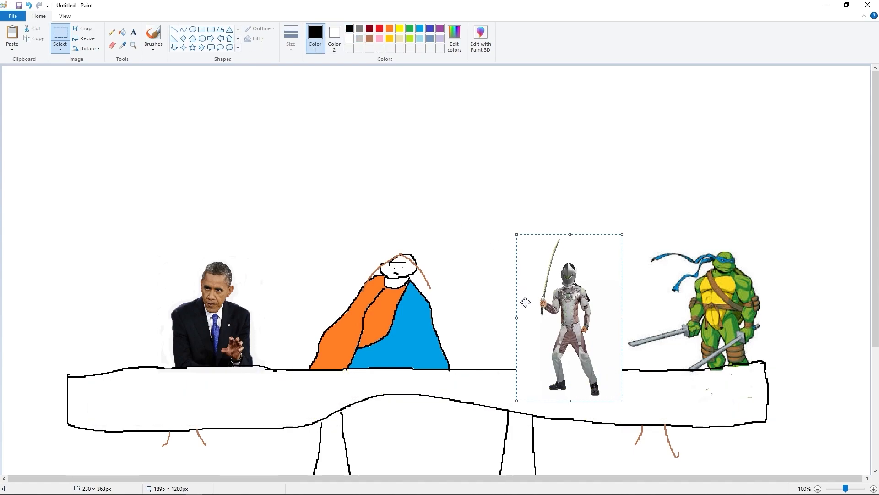
{"action": "left_click", "coordinate": [290, 35]}
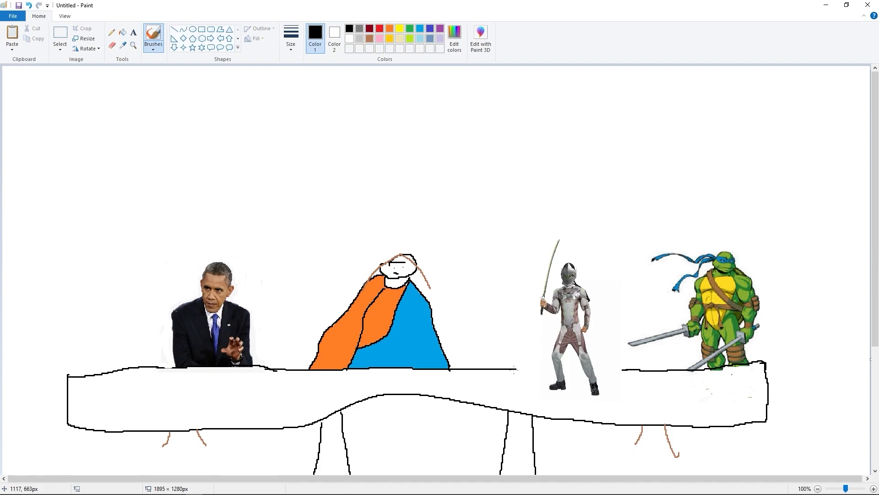
{"action": "type", "text": "i've made the table"}
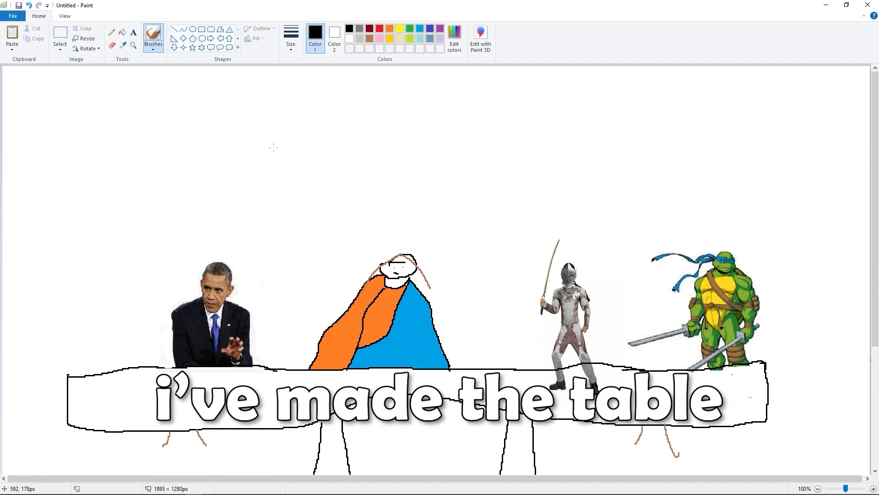
{"action": "key", "text": "ctrl+z"}
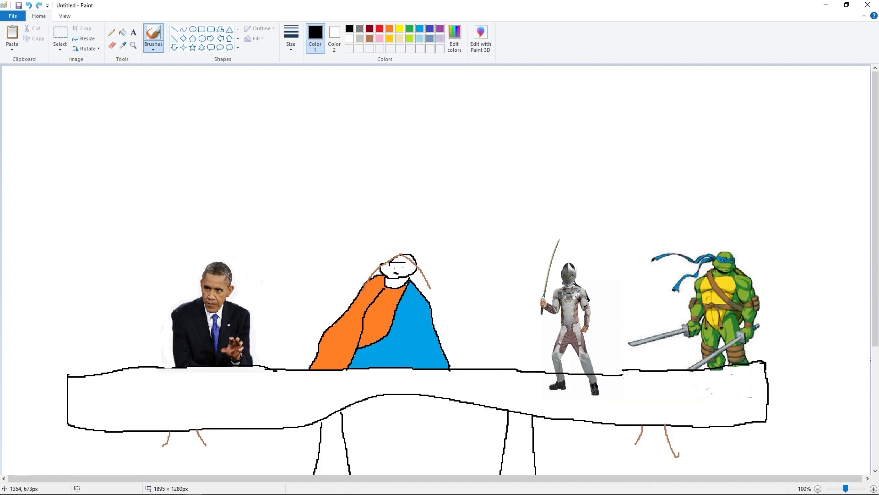
{"action": "type", "text": "is cereal soup?"}
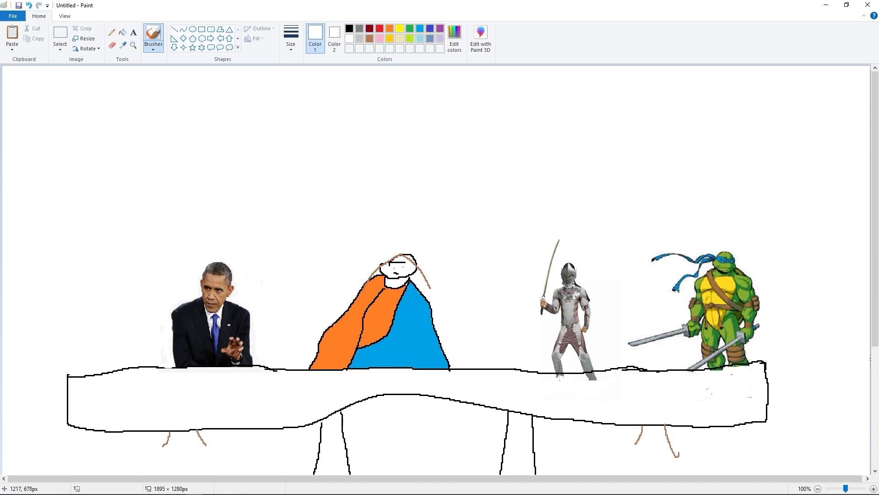
{"action": "mouse_move", "coordinate": [595, 380]}
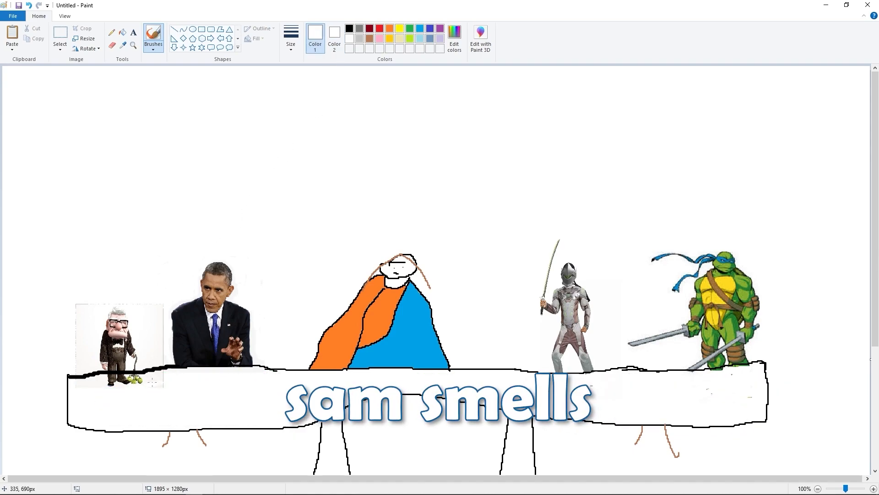
Step: Undo the last stroke and type 'i don't like that quetion' and 'you have friends'
{"action": "key", "text": "ctrl+z"}
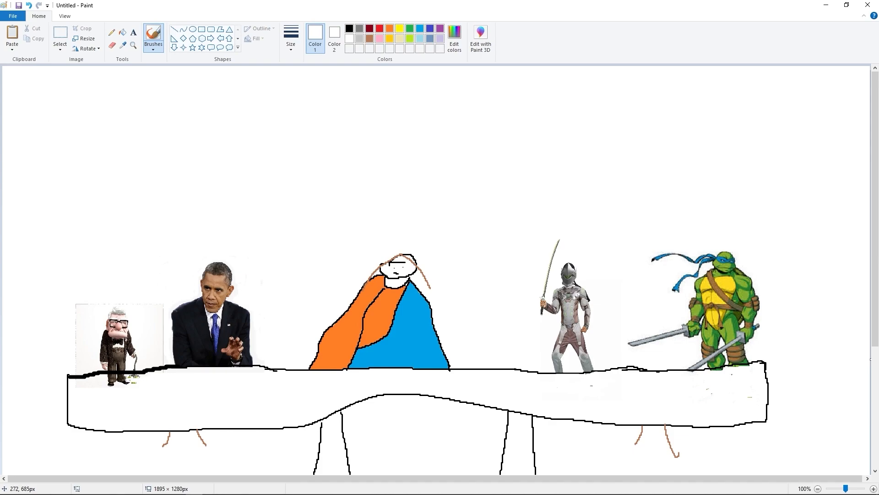
{"action": "type", "text": "i don't like that quetion"}
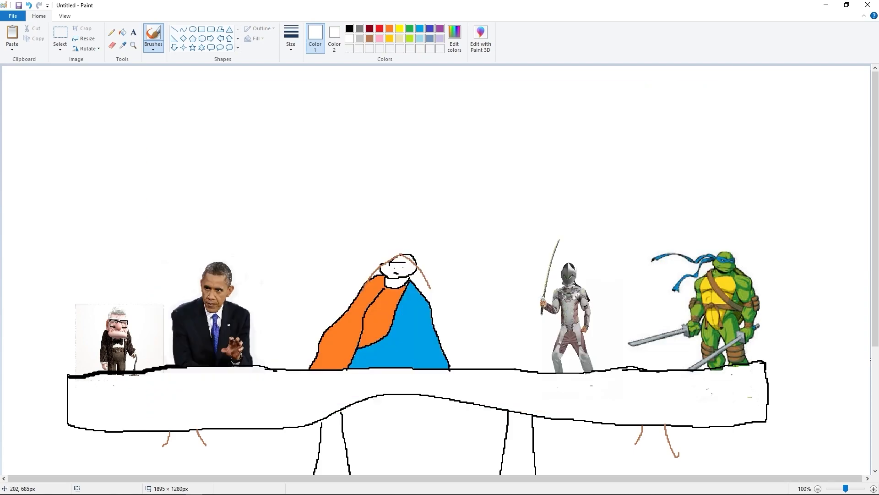
{"action": "mouse_move", "coordinate": [94, 298]}
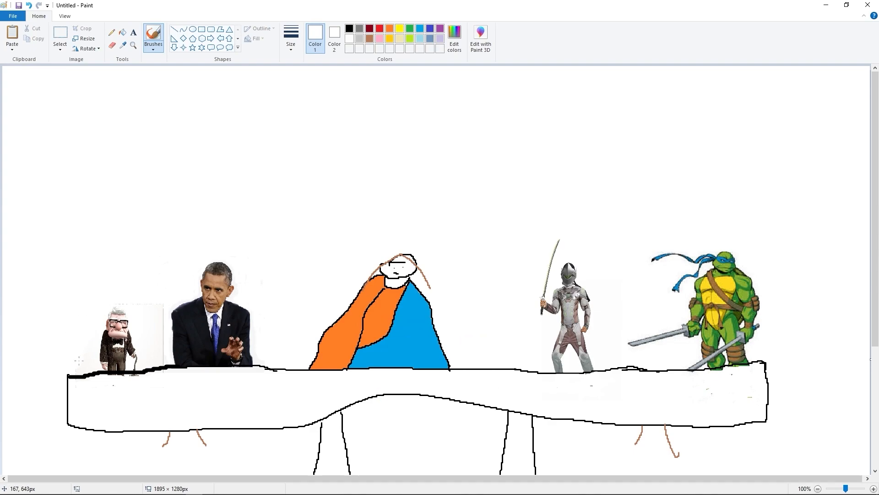
{"action": "mouse_move", "coordinate": [93, 365]}
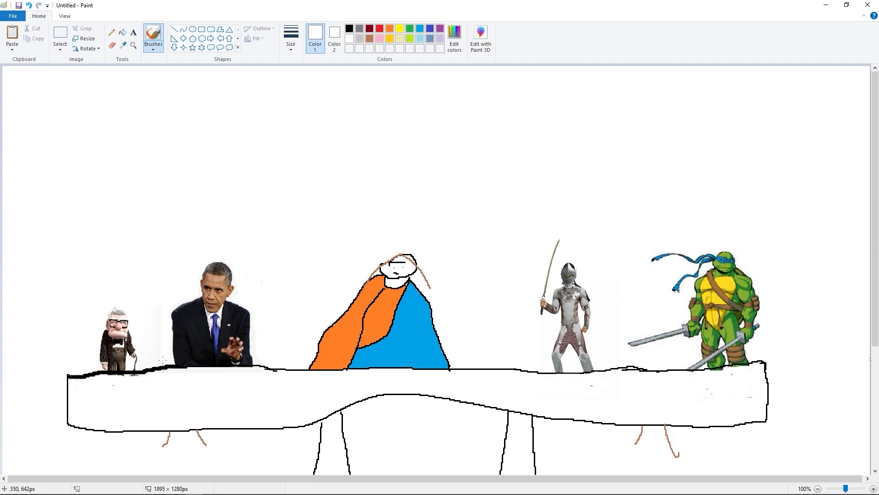
{"action": "type", "text": "you have friends"}
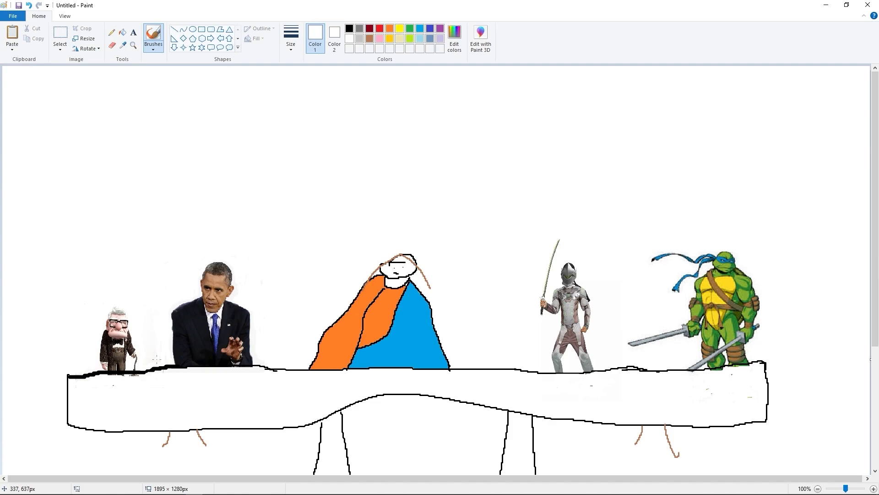
{"action": "mouse_move", "coordinate": [152, 358]}
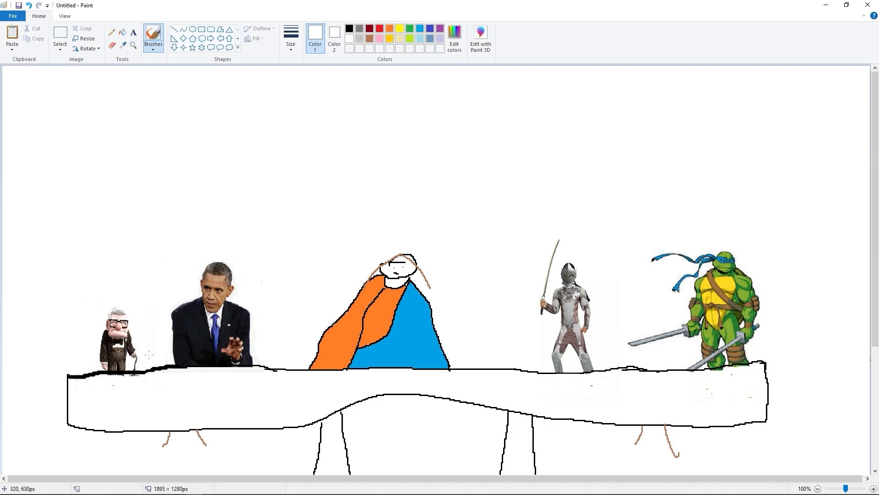
{"action": "mouse_move", "coordinate": [142, 332]}
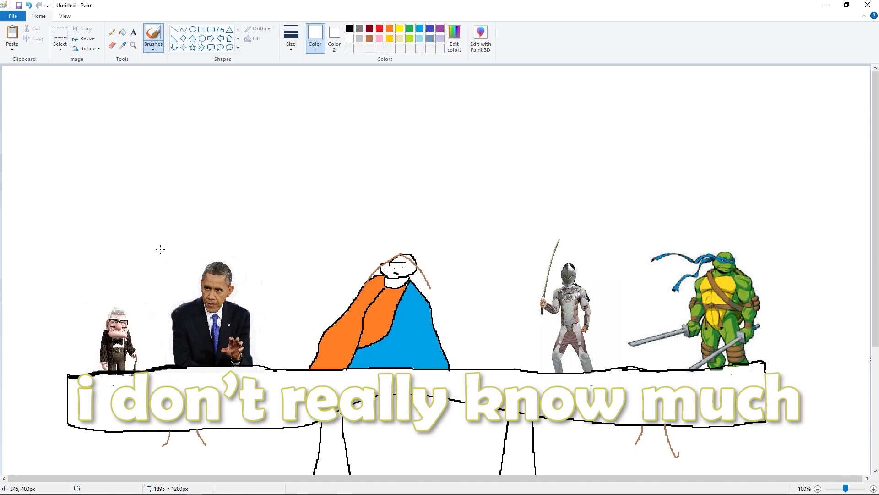
{"action": "key", "text": "ctrl+z"}
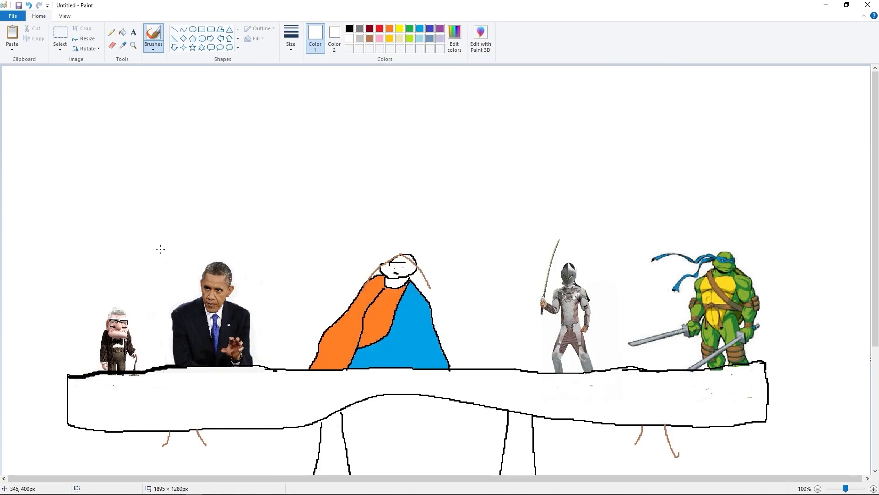
{"action": "type", "text": "penis to body ratio"}
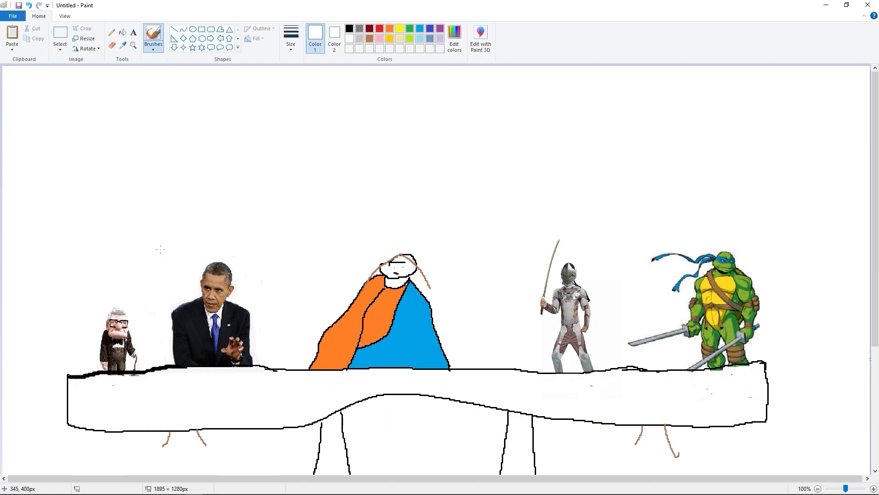
{"action": "type", "text": "mammal not animal"}
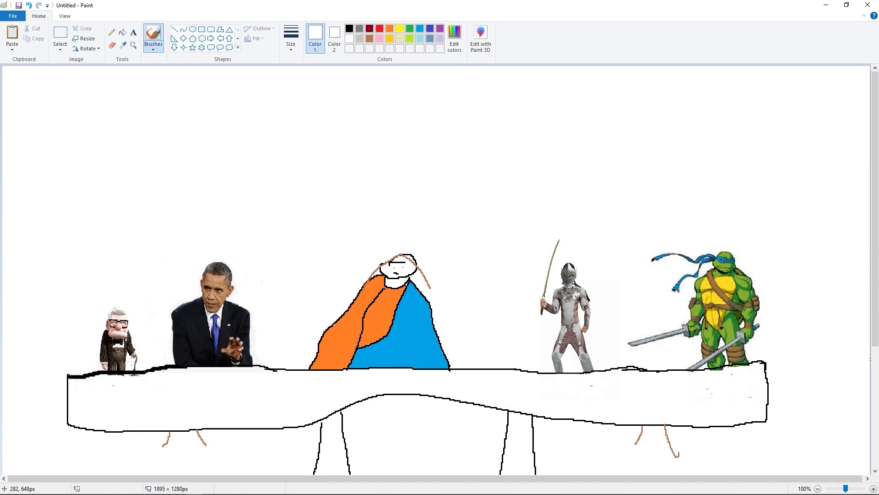
{"action": "type", "text": "you just screamed"}
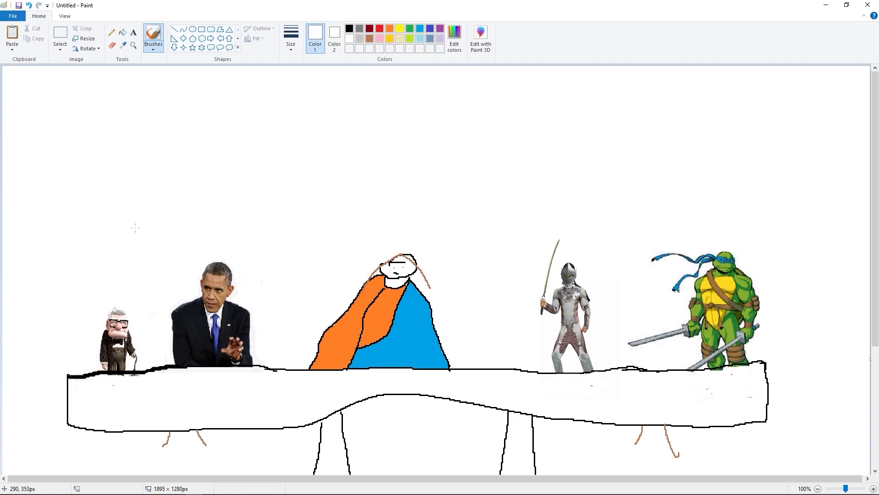
{"action": "mouse_move", "coordinate": [135, 228]}
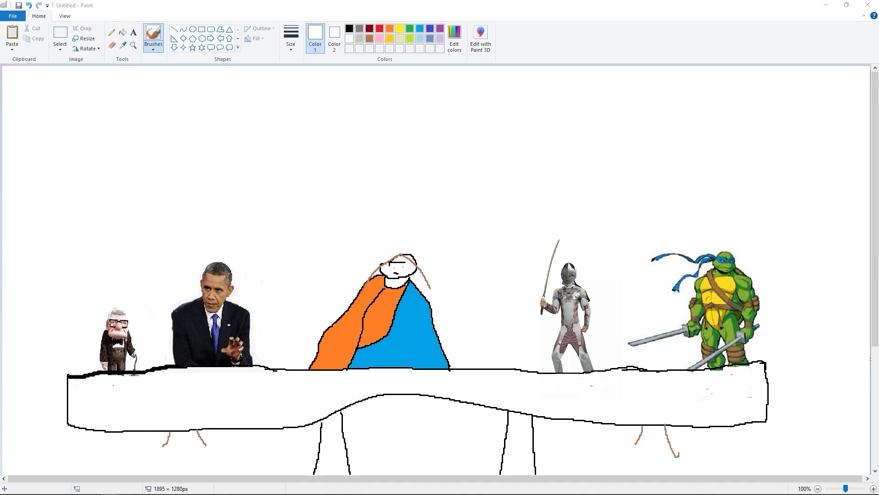
{"action": "type", "text": "the last supper's"}
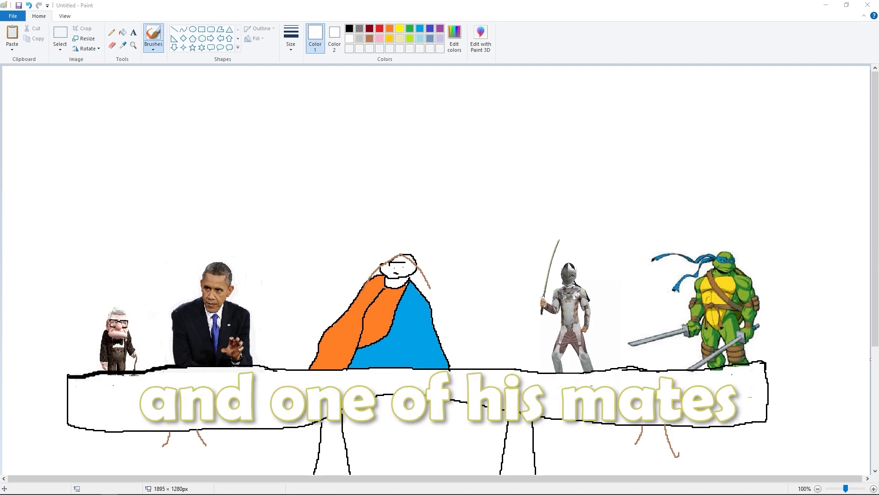
Step: Switch to Discord to post the table drawing in #general
{"action": "left_click", "coordinate": [11, 33]}
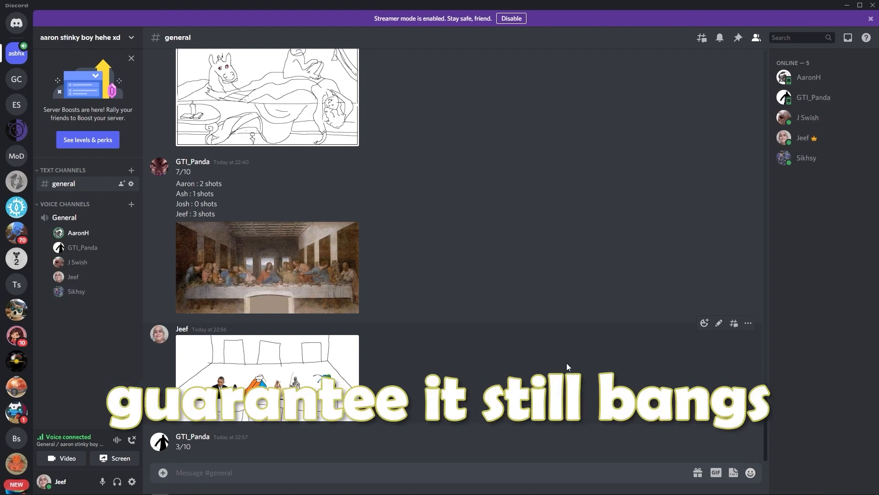
{"action": "left_click", "coordinate": [267, 370]}
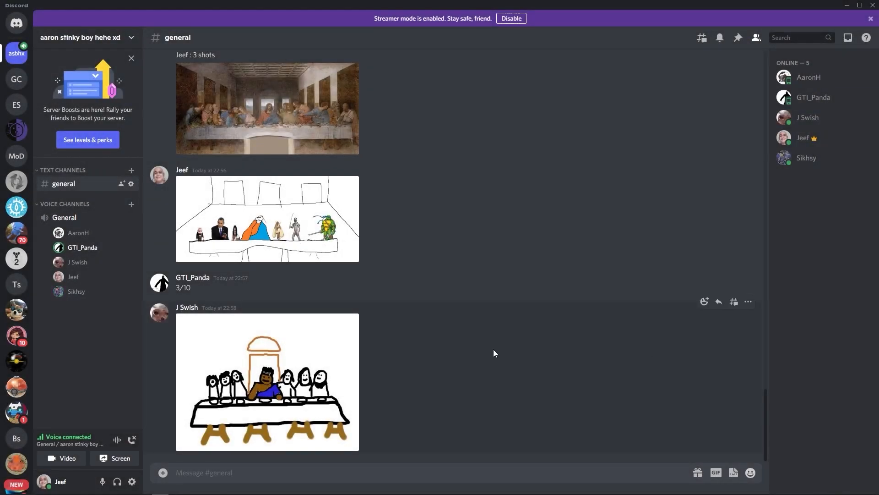
{"action": "scroll", "scroll_direction": "down", "scroll_amount": 3}
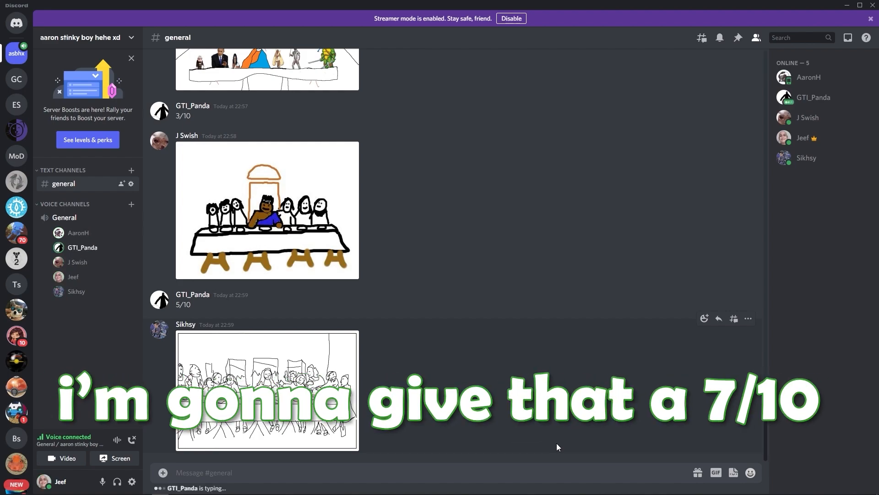
{"action": "scroll", "scroll_direction": "down", "scroll_amount": 3}
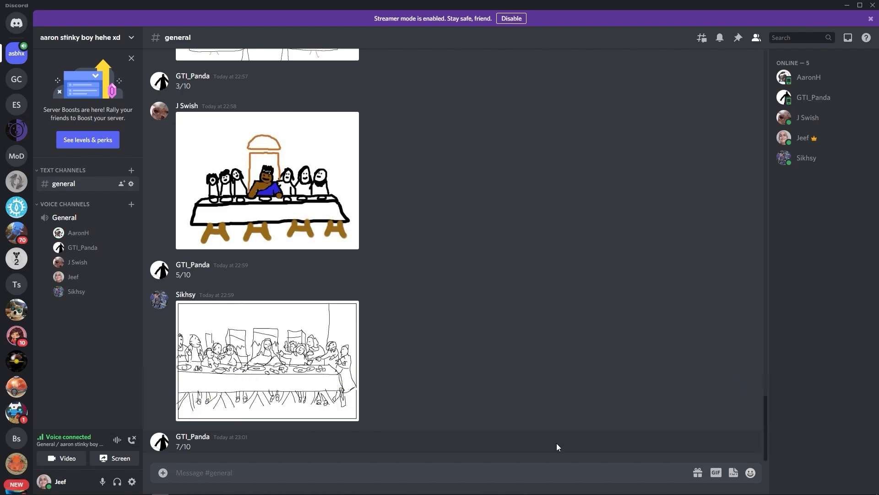
{"action": "scroll", "scroll_direction": "down", "scroll_amount": 3}
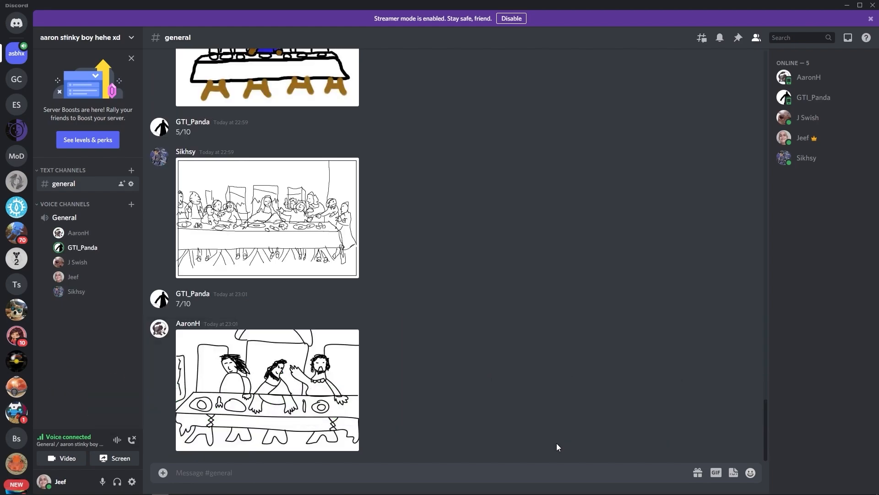
{"action": "left_click", "coordinate": [267, 390]}
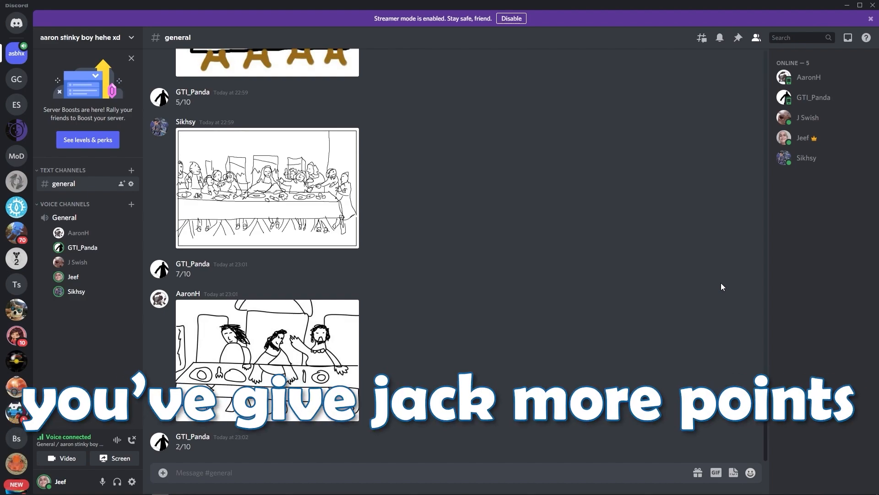
Step: Find the sick-face emoji message in Discord and delete it
{"action": "scroll", "scroll_direction": "up", "scroll_amount": 3}
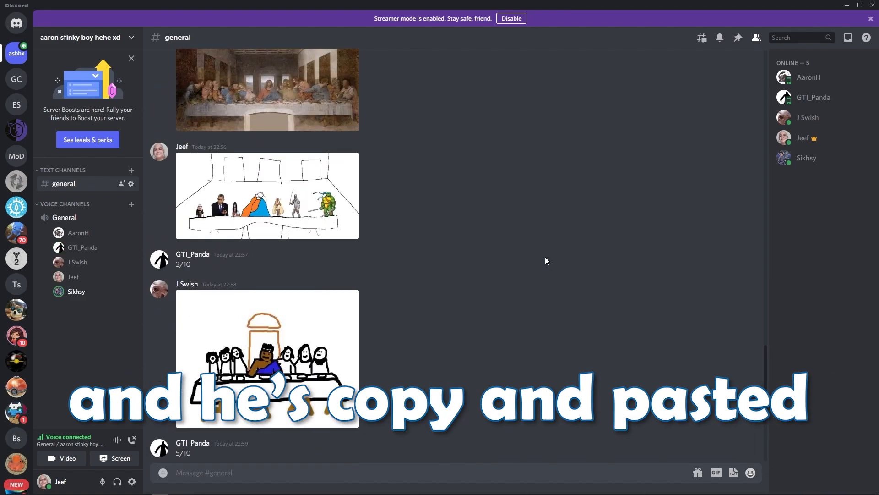
{"action": "scroll", "scroll_direction": "up", "scroll_amount": 3}
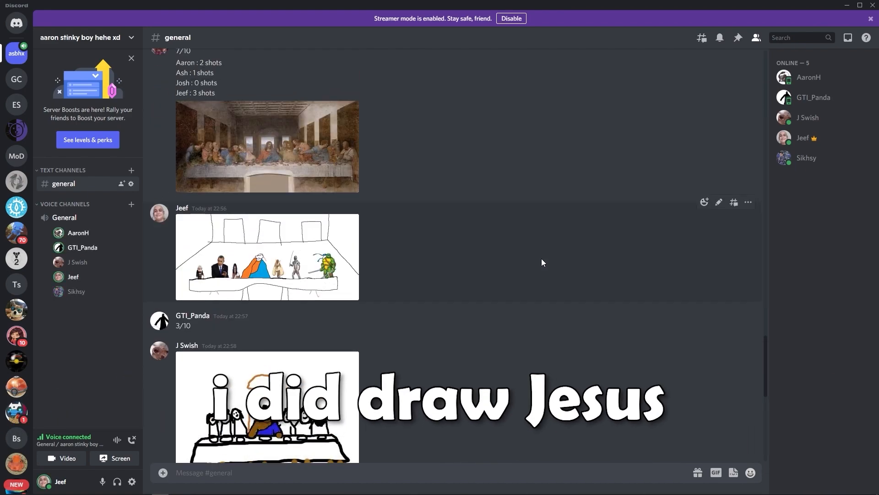
{"action": "scroll", "scroll_direction": "down", "scroll_amount": 3}
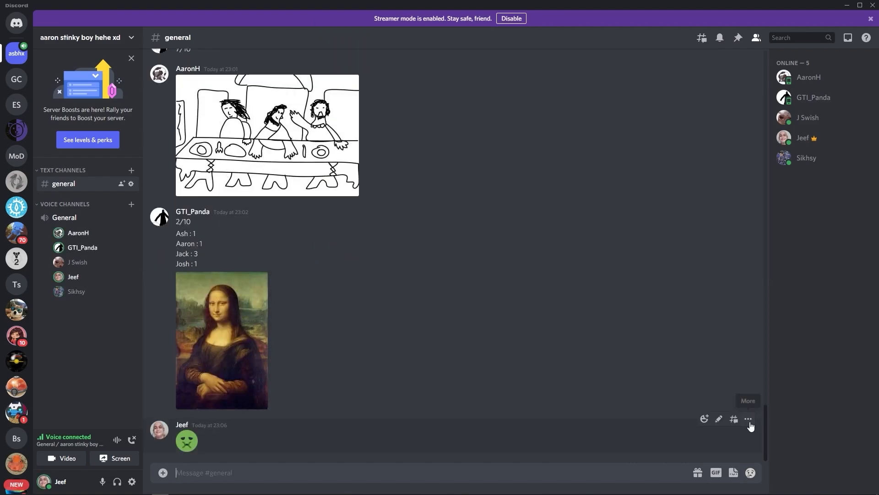
{"action": "left_click", "coordinate": [749, 420]}
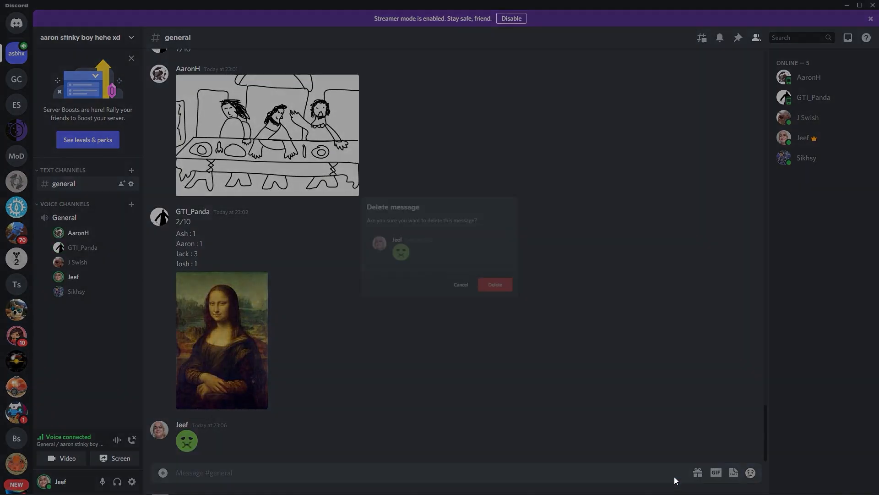
{"action": "left_click", "coordinate": [461, 285]}
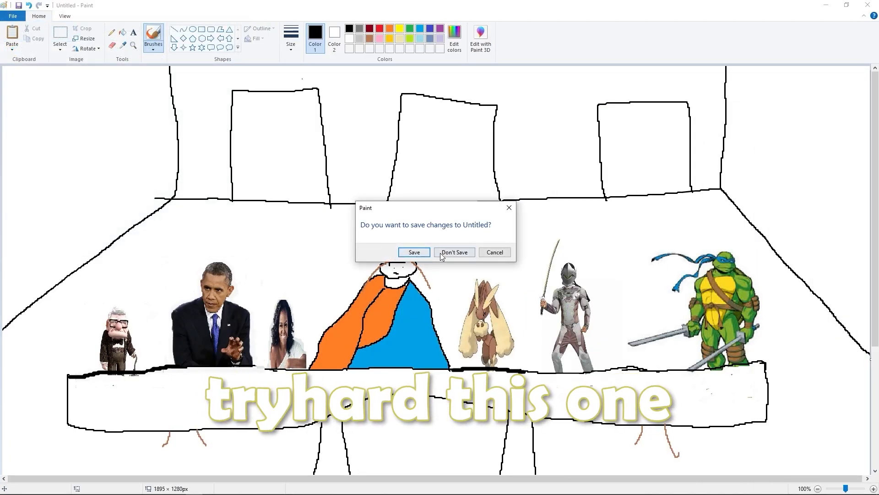
Step: Discard the table drawing without saving to start a fresh canvas
{"action": "left_click", "coordinate": [455, 252]}
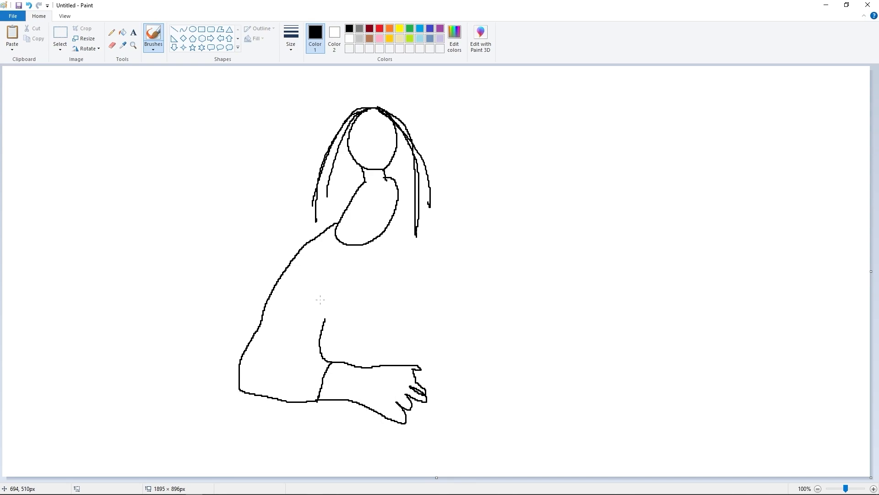
{"action": "mouse_move", "coordinate": [322, 302]}
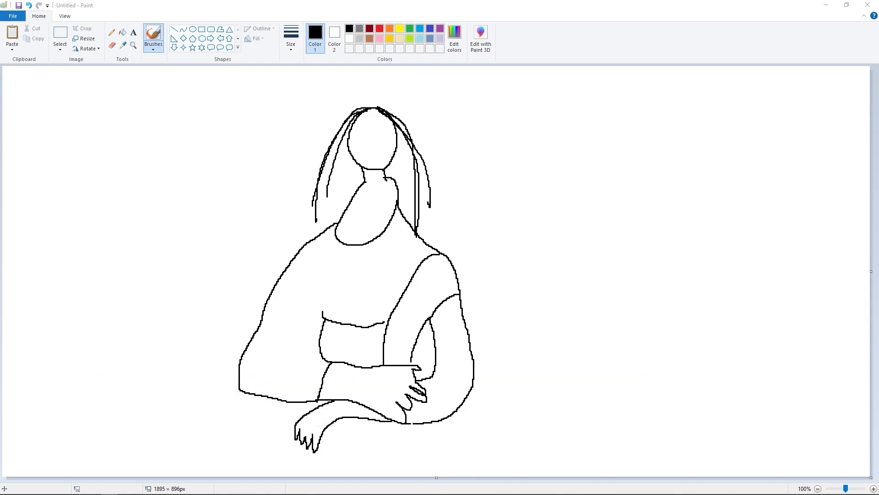
{"action": "mouse_move", "coordinate": [711, 282]}
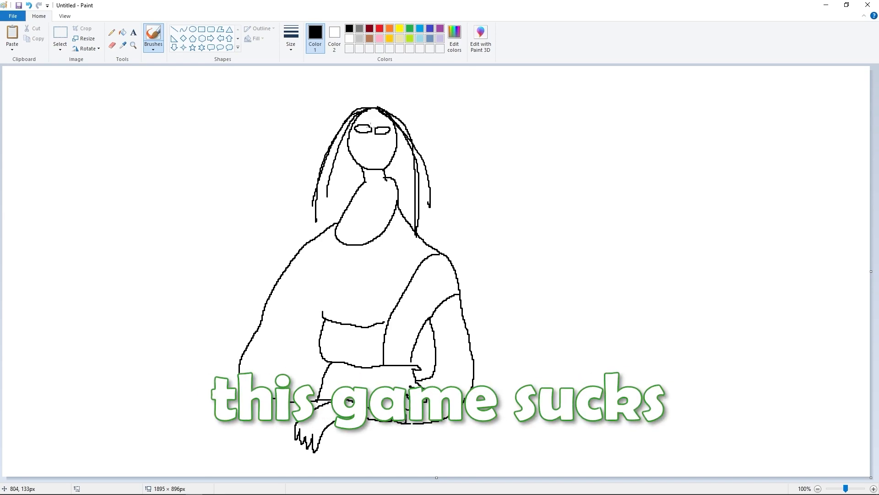
Step: Add eyes, nose and tongue plus pink hair strands, typing 'genji' and reselecting black
{"action": "key", "text": "ctrl+z"}
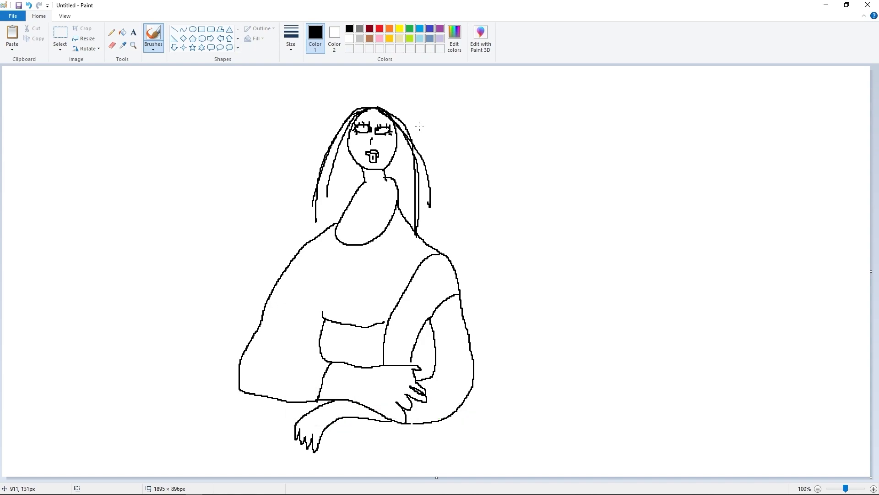
{"action": "type", "text": "genji"}
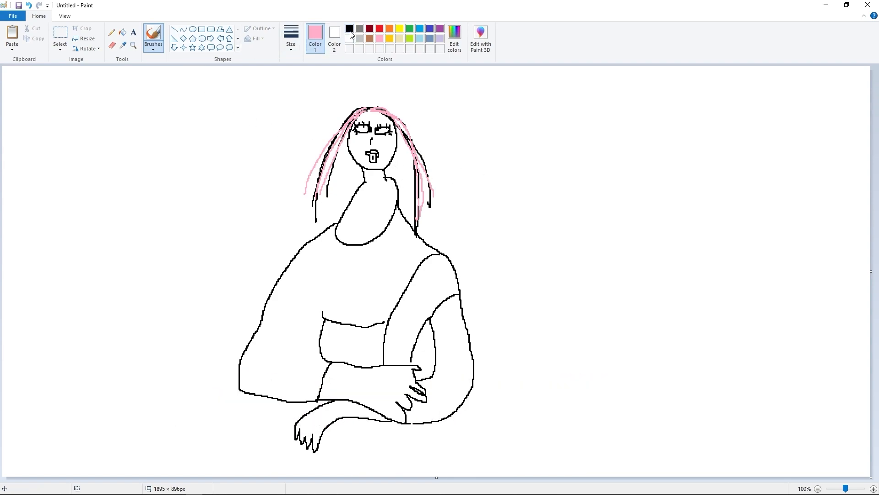
{"action": "left_click", "coordinate": [349, 29]}
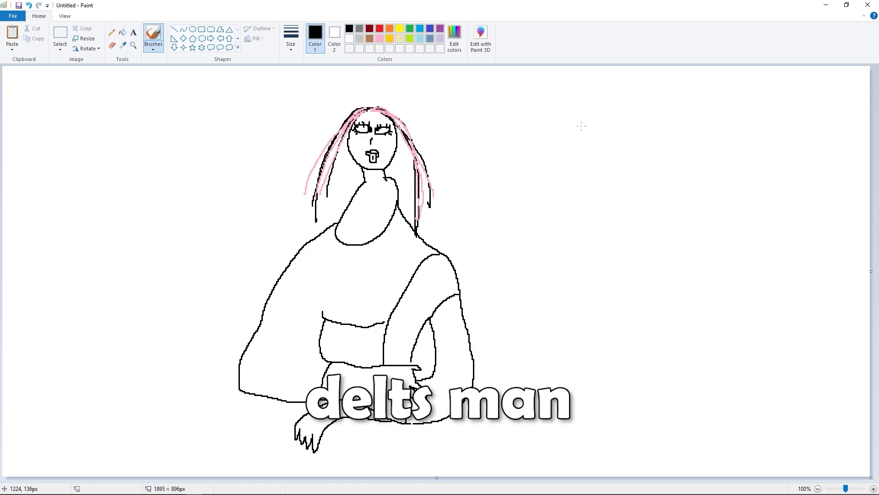
{"action": "key", "text": "ctrl+z"}
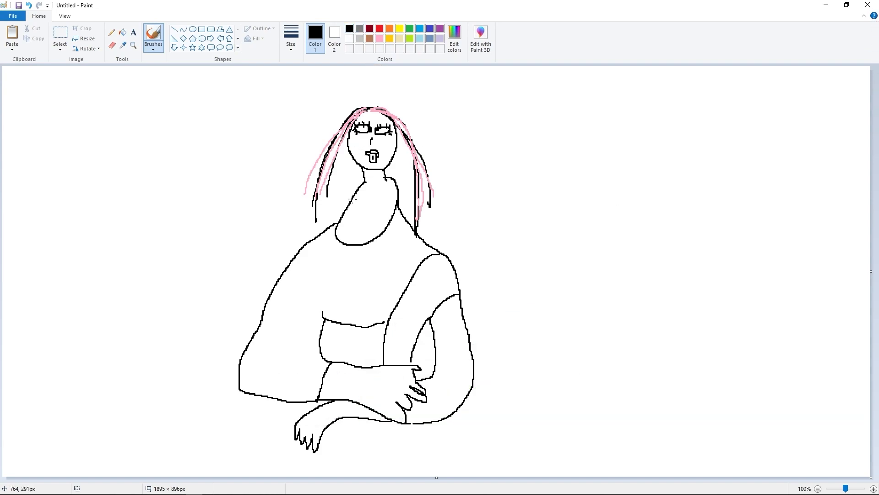
{"action": "mouse_move", "coordinate": [485, 148]}
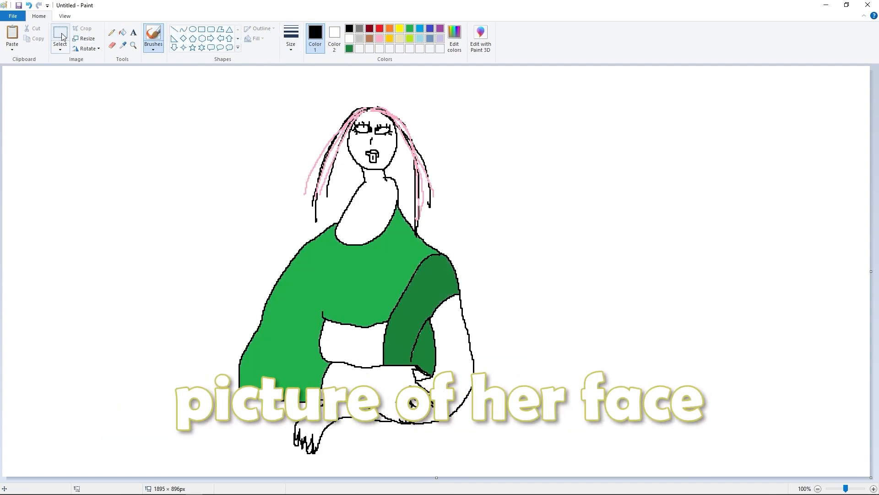
Step: Fill the dress green, sleeves darker green and cuffs dark red
{"action": "left_click", "coordinate": [466, 328]}
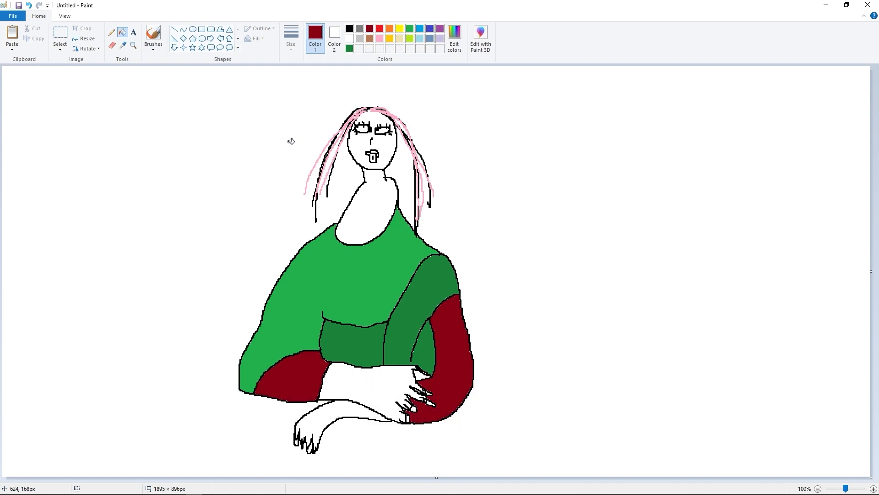
{"action": "mouse_move", "coordinate": [121, 32]}
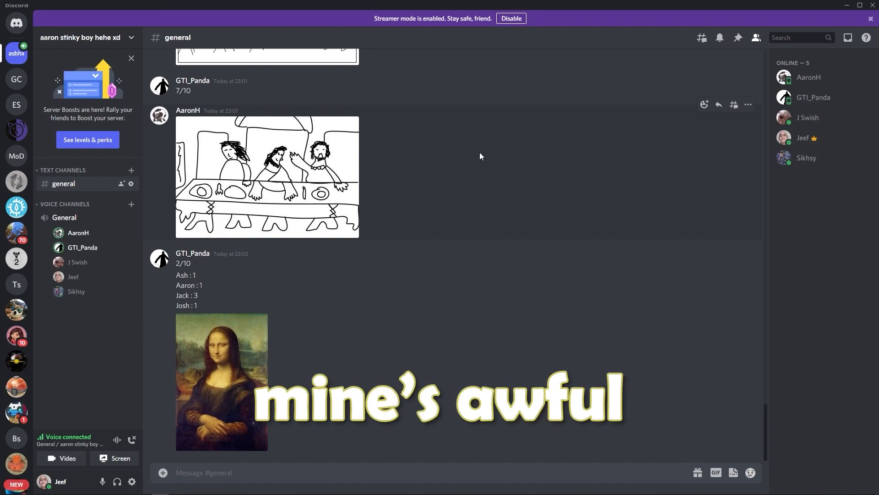
Step: Scroll #general down to the Mona Lisa sketch rated 4/10
{"action": "scroll", "scroll_direction": "down", "scroll_amount": 3}
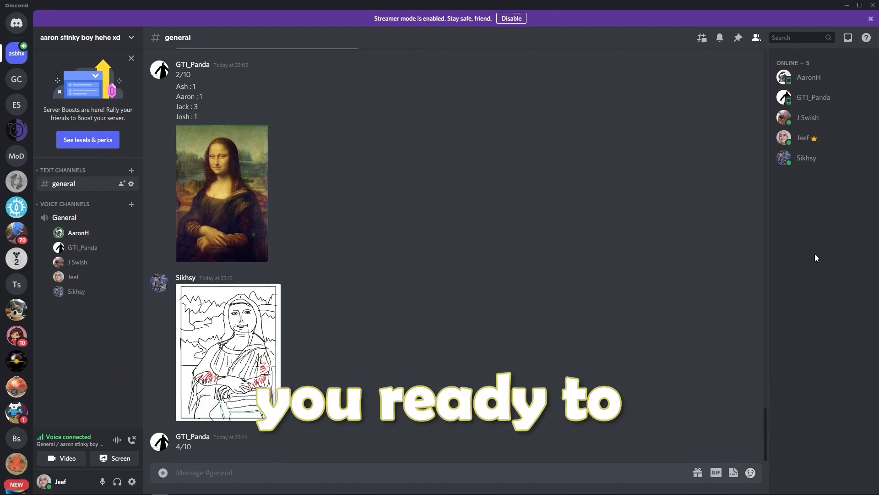
{"action": "scroll", "scroll_direction": "down", "scroll_amount": 3}
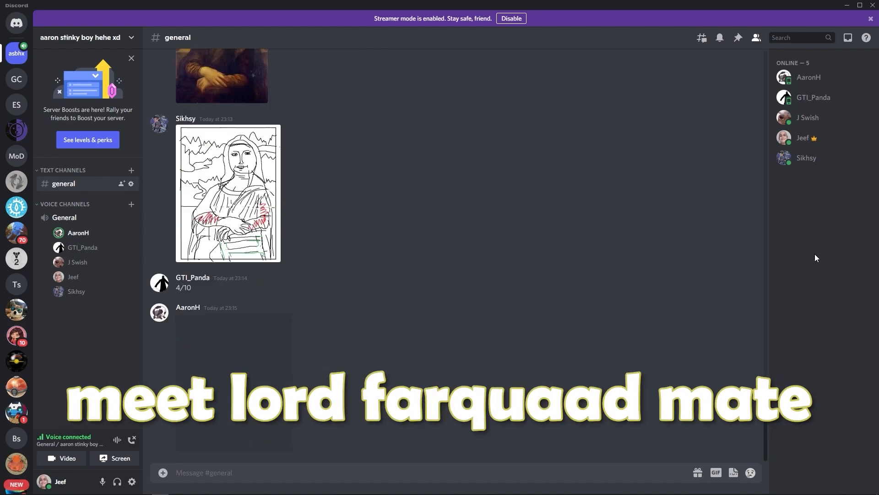
Step: Scroll #general down to the latest Mona Lisa drawing below the 5/10 rating
{"action": "left_click", "coordinate": [234, 368]}
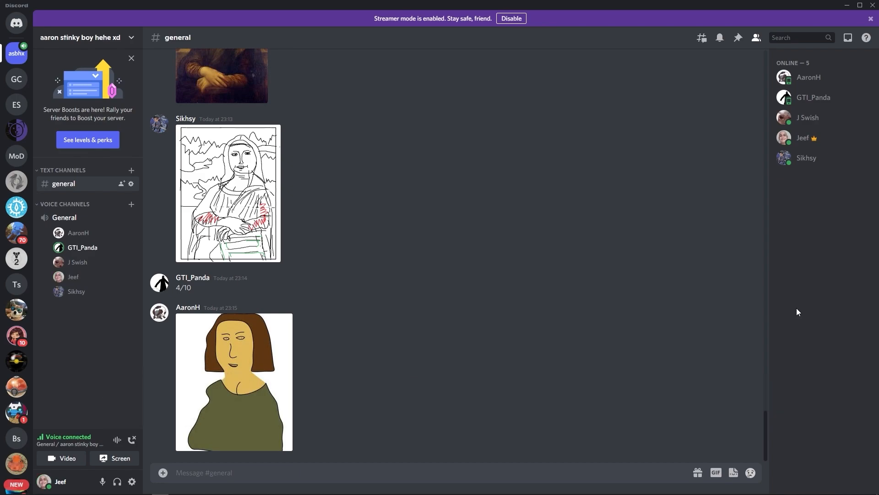
{"action": "mouse_move", "coordinate": [713, 277]}
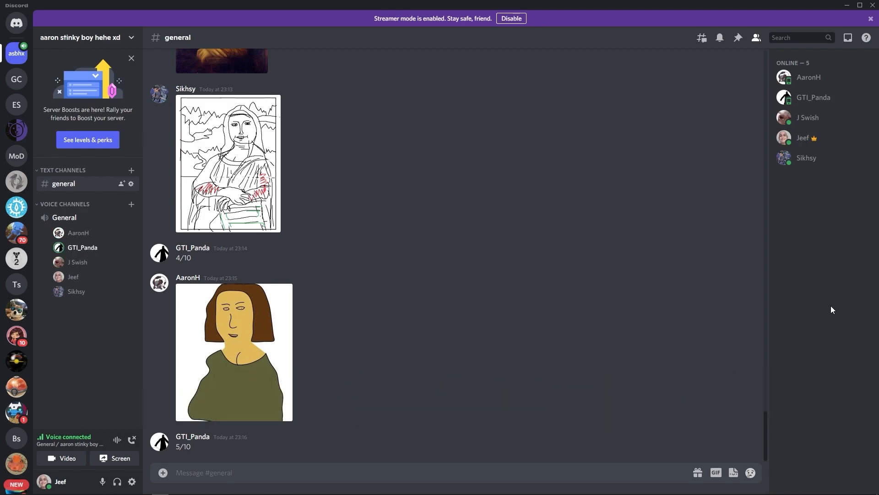
{"action": "scroll", "scroll_direction": "down", "scroll_amount": 3}
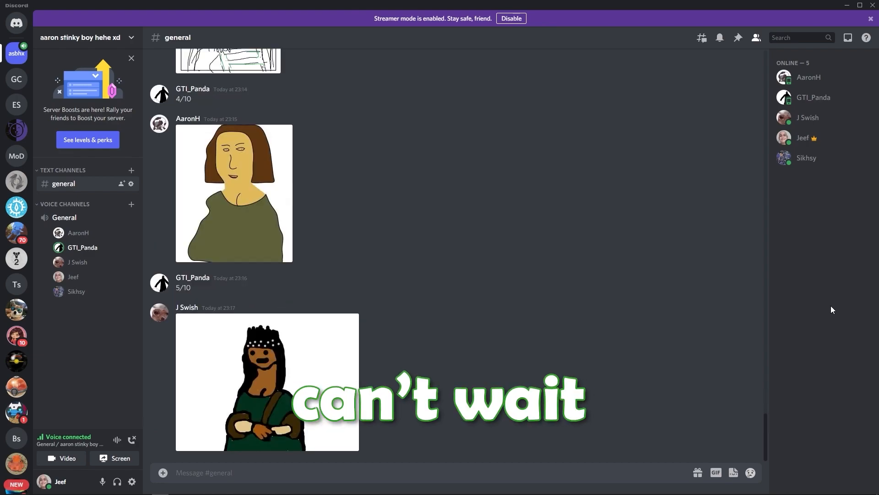
Step: Enlarge J Swish's newest Mona Lisa drawing, then attach Jeef's drawing to a message
{"action": "left_click", "coordinate": [267, 382]}
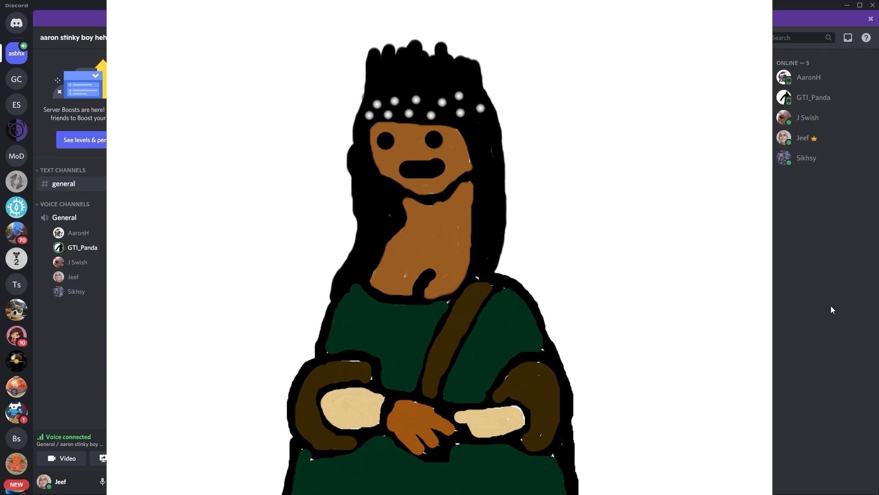
{"action": "mouse_move", "coordinate": [813, 261]}
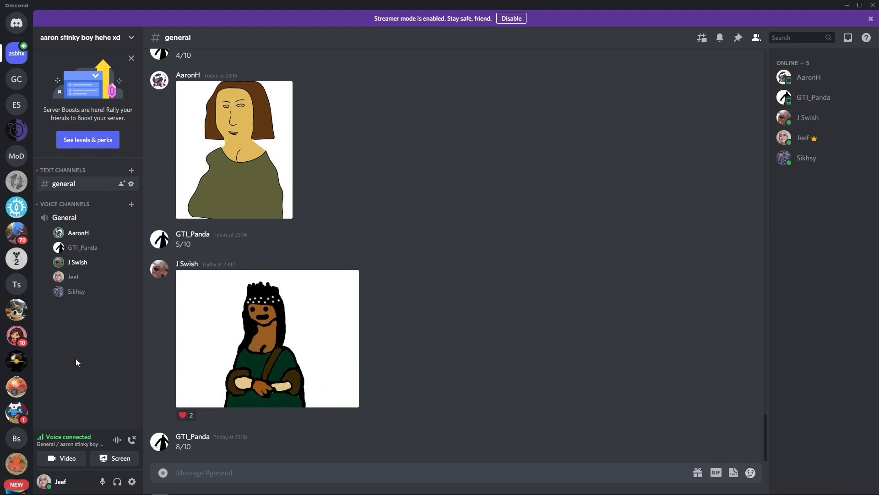
{"action": "scroll", "scroll_direction": "down", "scroll_amount": 3}
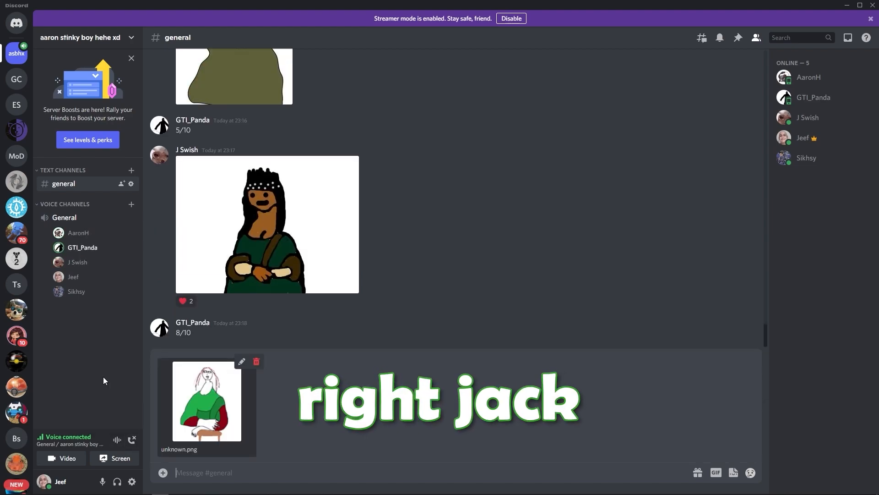
Step: Send the green-dressed Mona Lisa, enlarge and close it, then scroll up
{"action": "left_click", "coordinate": [207, 401]}
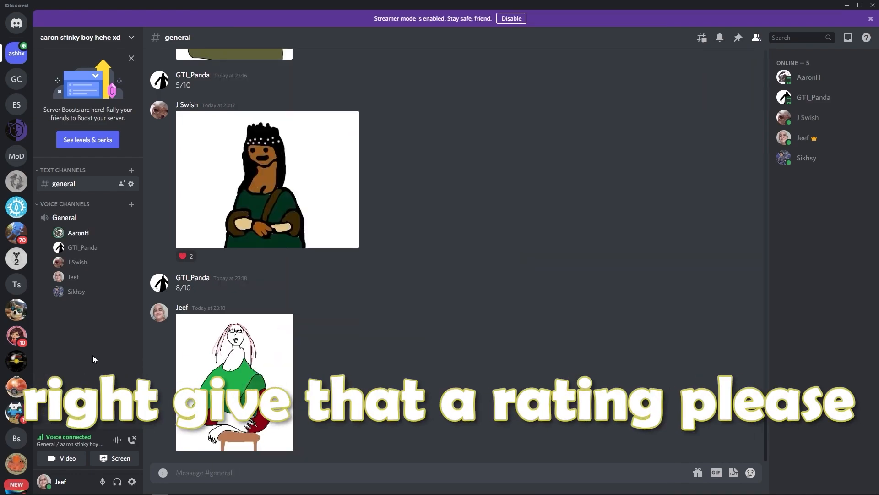
{"action": "left_click", "coordinate": [234, 382]}
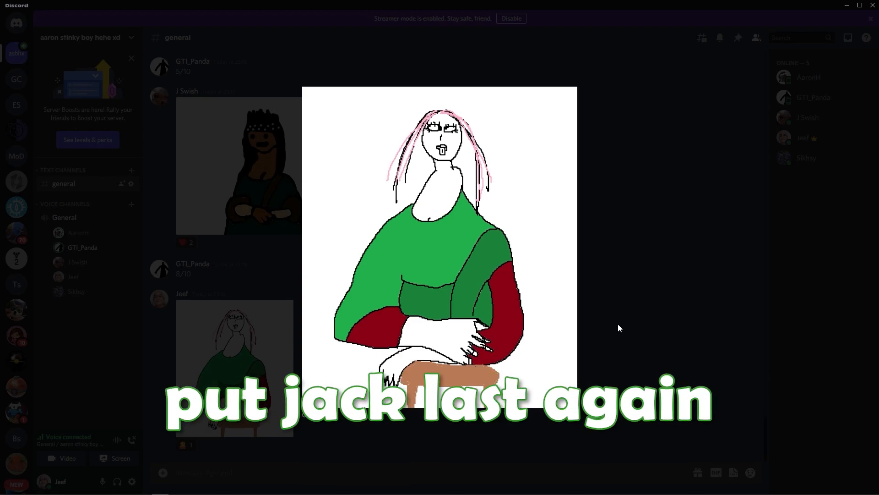
{"action": "left_click", "coordinate": [619, 328]}
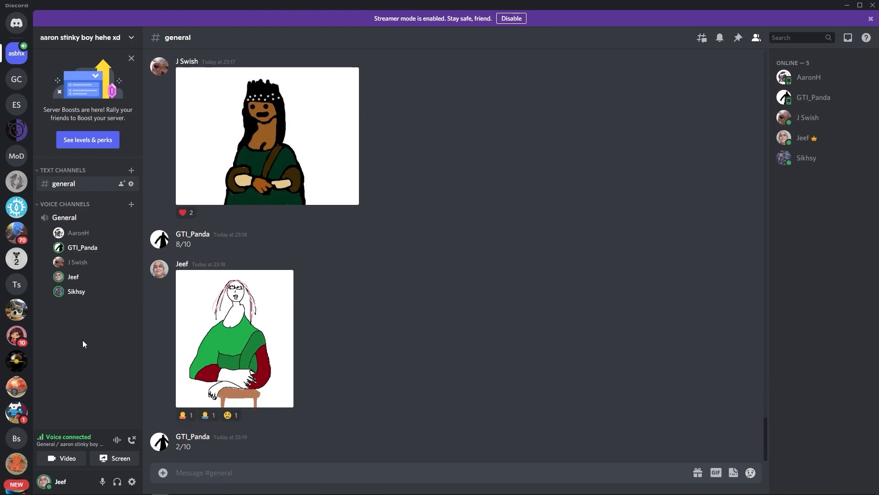
{"action": "scroll", "scroll_direction": "up", "scroll_amount": 3}
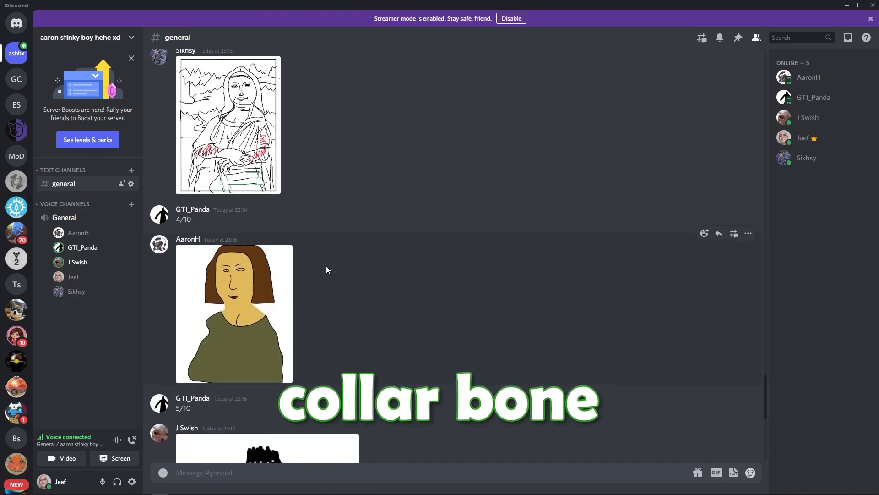
{"action": "scroll", "scroll_direction": "down", "scroll_amount": 3}
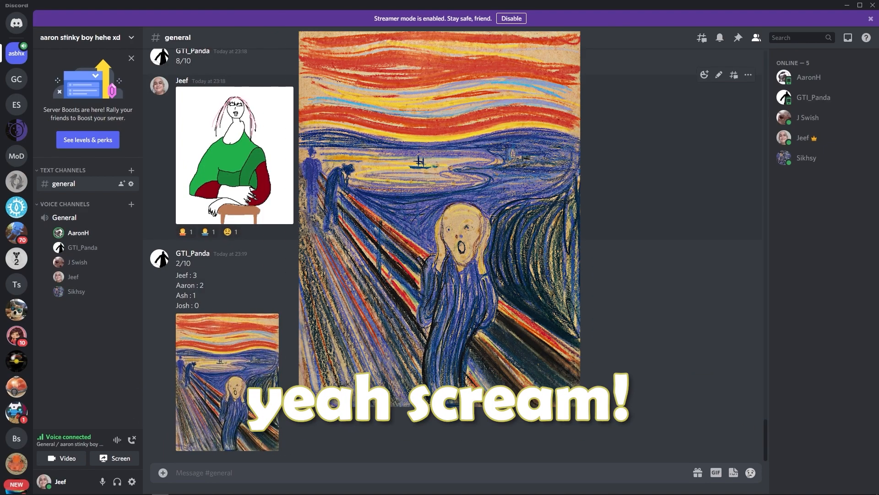
{"action": "left_click", "coordinate": [439, 224]}
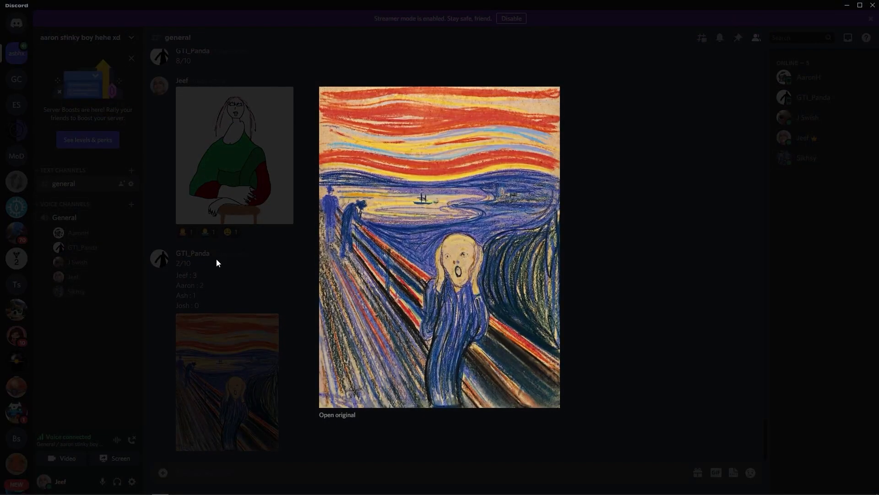
{"action": "mouse_move", "coordinate": [596, 254]}
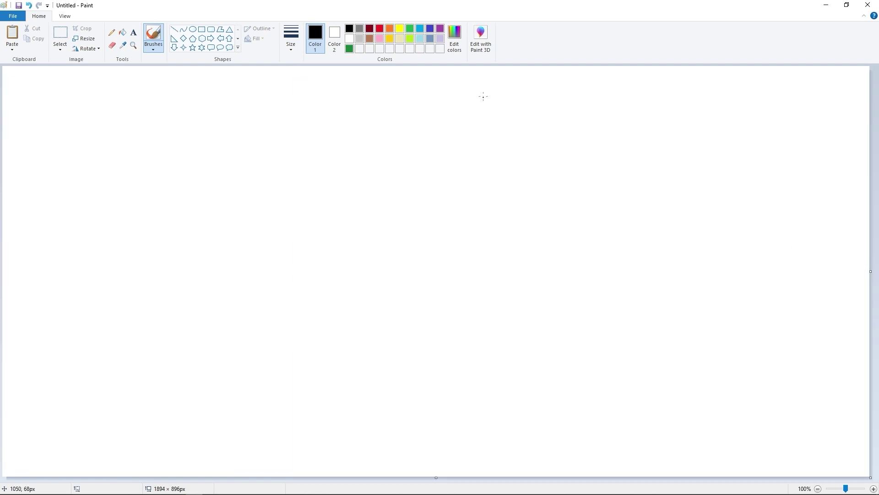
{"action": "mouse_move", "coordinate": [291, 34]}
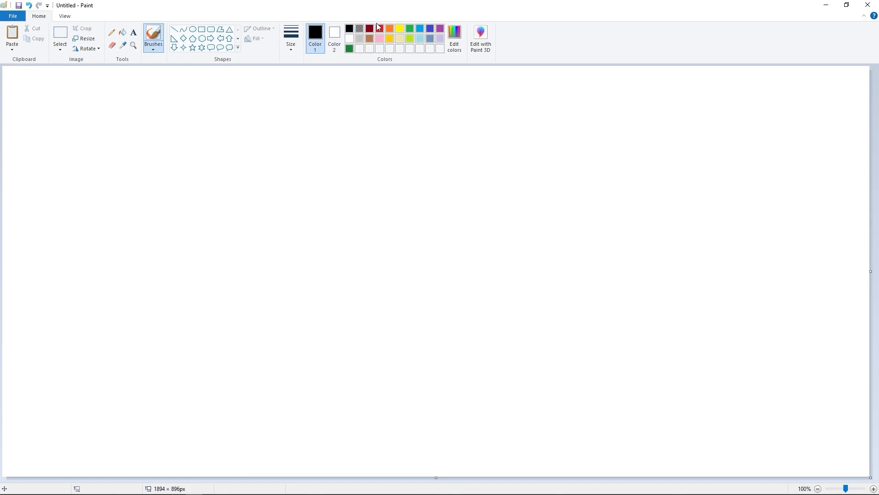
Step: Paint a red stroke across the canvas, then select dark blue
{"action": "left_click", "coordinate": [153, 40]}
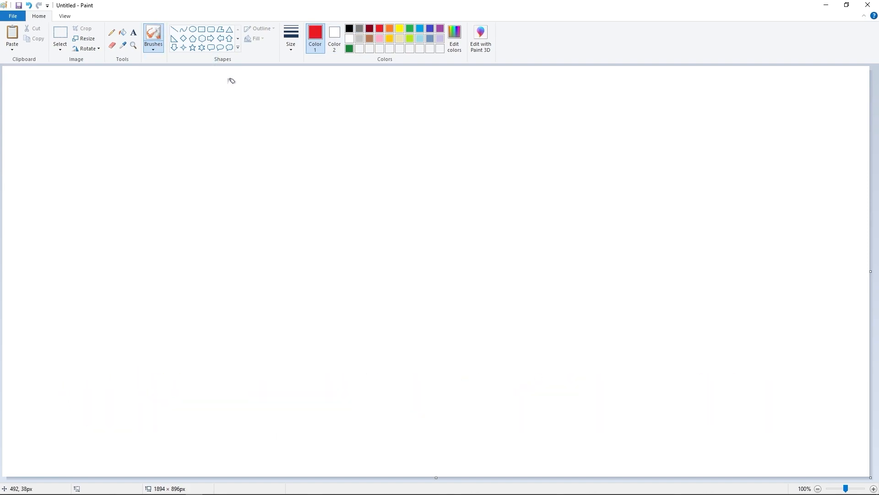
{"action": "left_click_drag", "start_coordinate": [225, 78], "coordinate": [409, 117]}
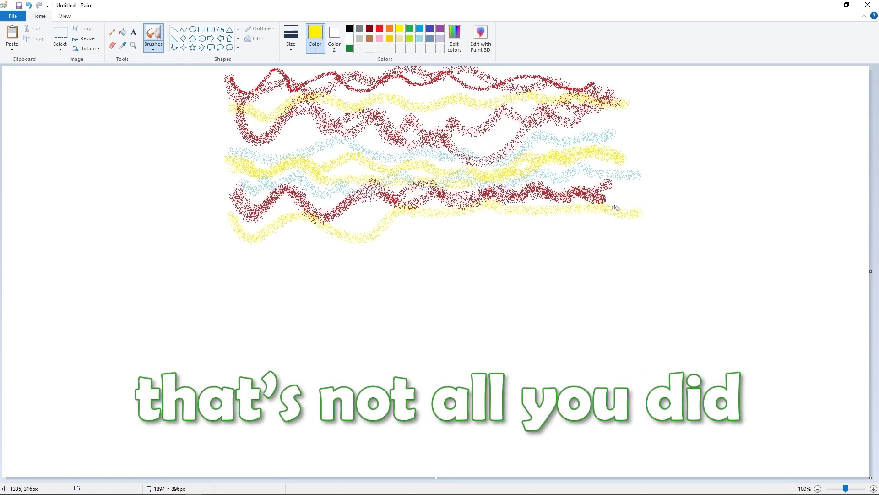
{"action": "left_click", "coordinate": [317, 28]}
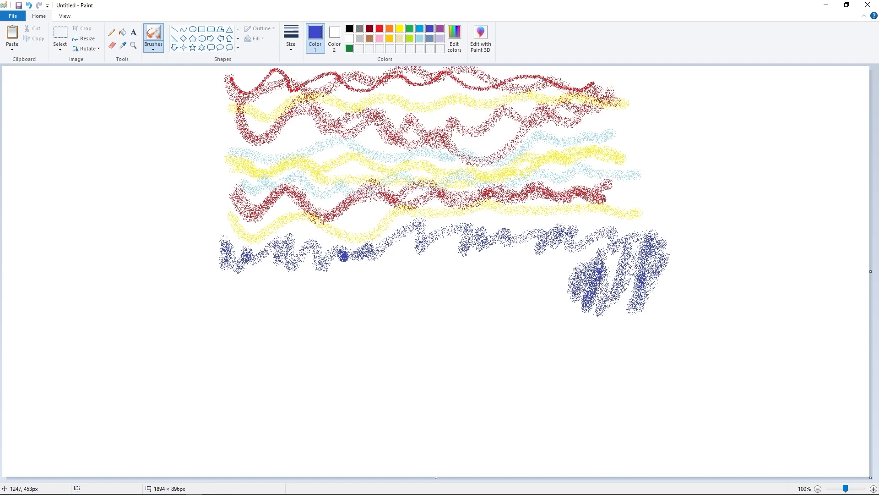
Step: Choose a different brush style from the Brushes list
{"action": "left_click", "coordinate": [153, 37]}
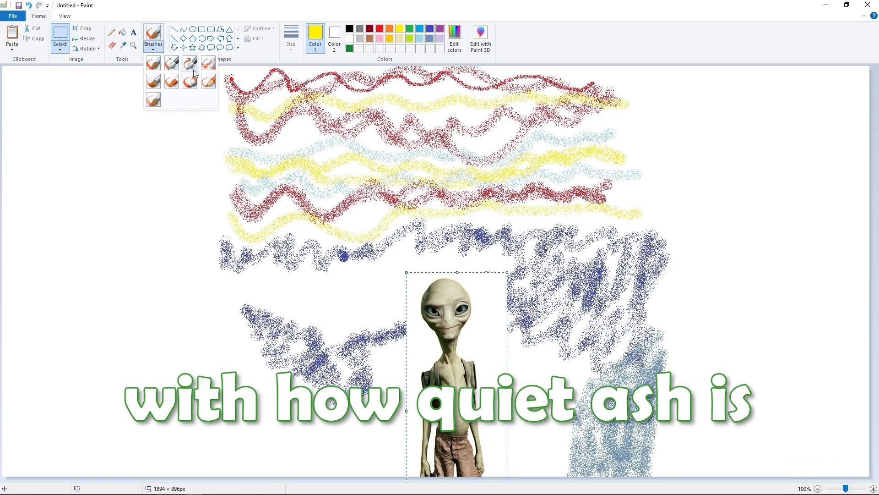
{"action": "left_click", "coordinate": [290, 37]}
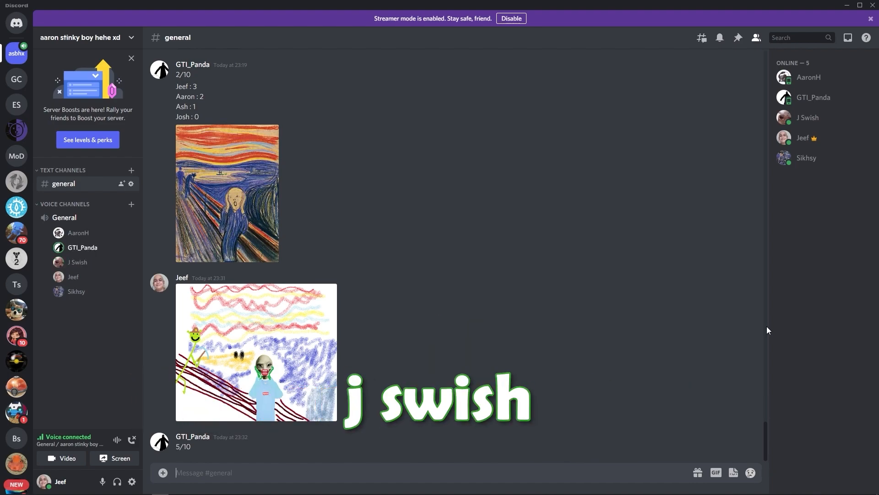
{"action": "left_click", "coordinate": [255, 352]}
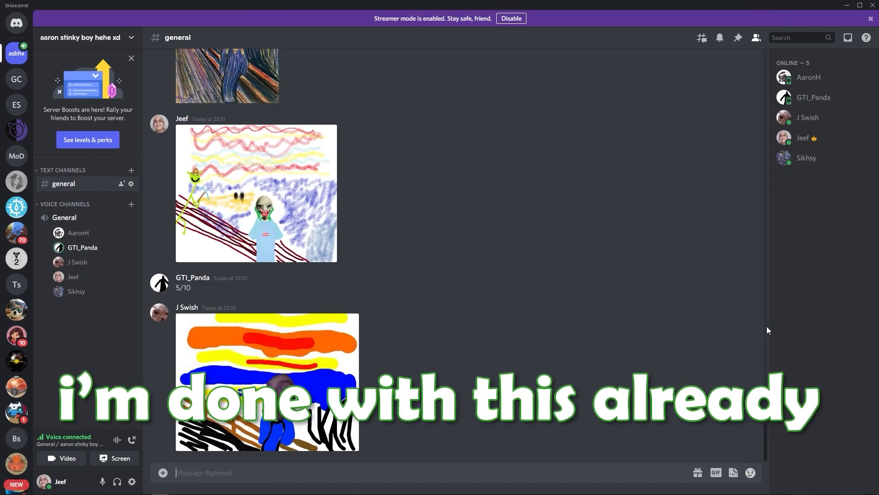
{"action": "scroll", "scroll_direction": "down", "scroll_amount": 3}
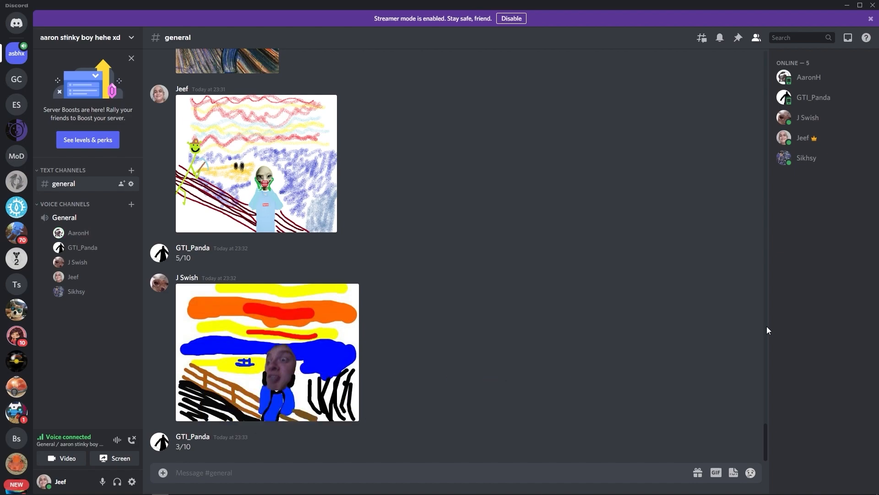
{"action": "scroll", "scroll_direction": "down", "scroll_amount": 3}
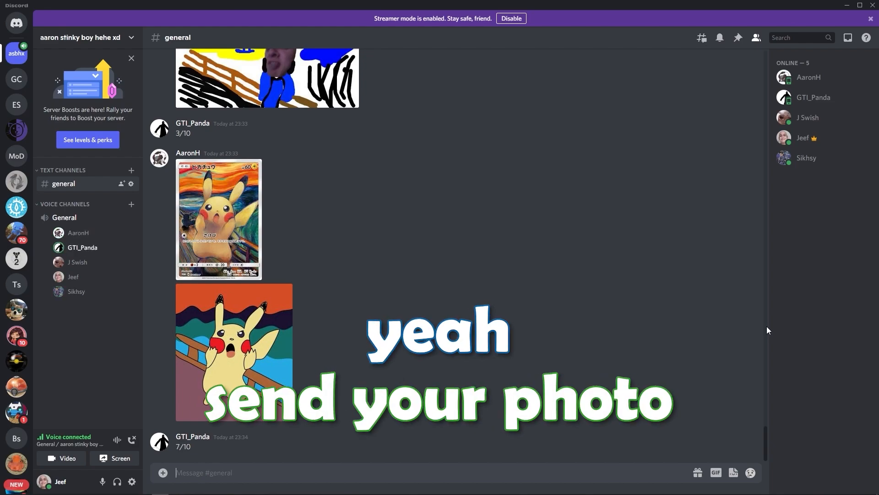
Step: Send the dancing-kid GIF in #general after the 8/10 rating
{"action": "left_click", "coordinate": [233, 381]}
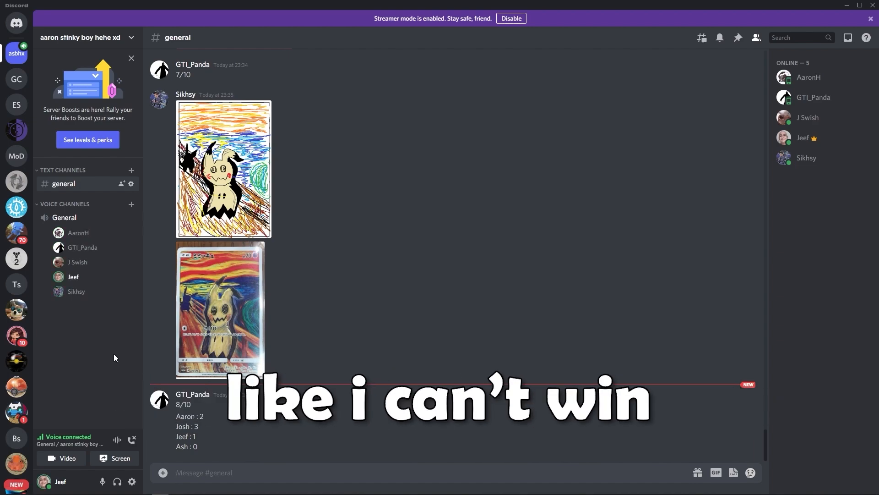
{"action": "left_click", "coordinate": [714, 472]}
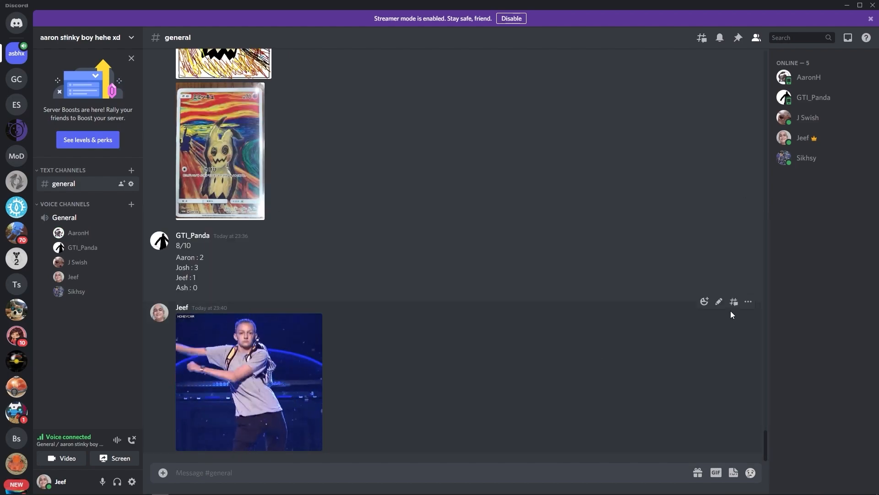
Step: Browse the GIF collection, scroll back up the chat, and bring up stickers
{"action": "scroll", "scroll_direction": "up", "scroll_amount": 3}
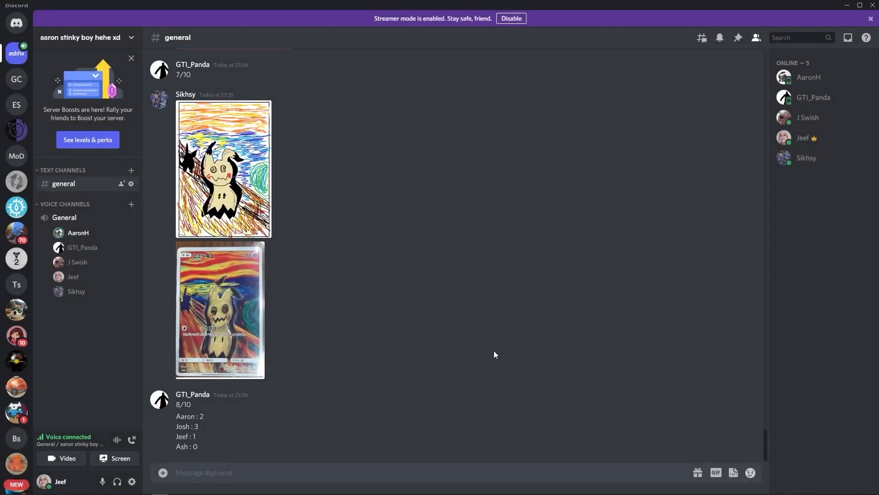
{"action": "mouse_move", "coordinate": [804, 379]}
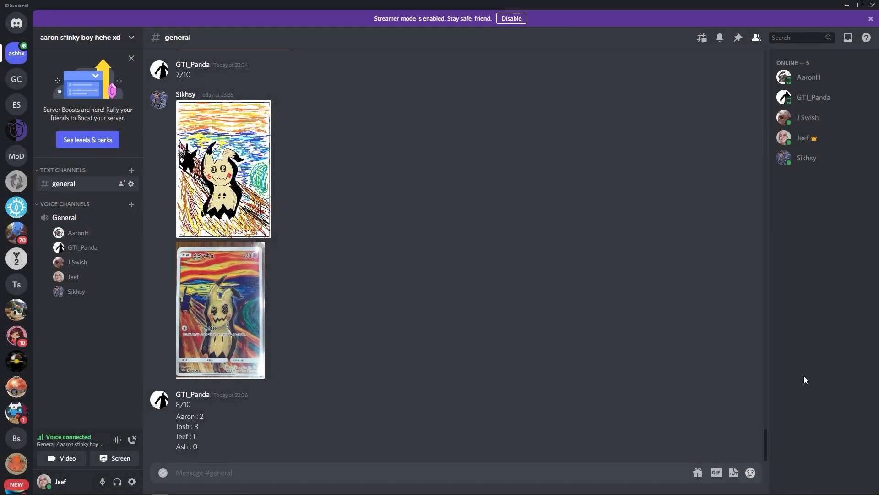
{"action": "mouse_move", "coordinate": [809, 333]}
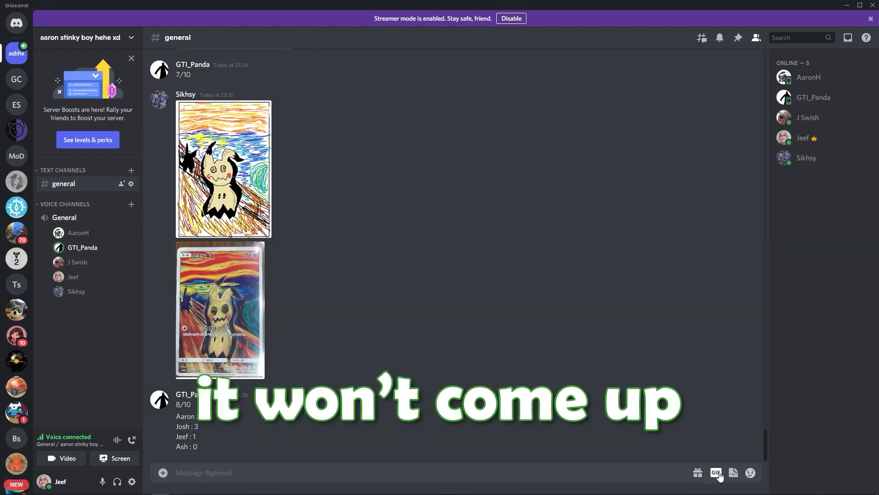
{"action": "left_click", "coordinate": [715, 473]}
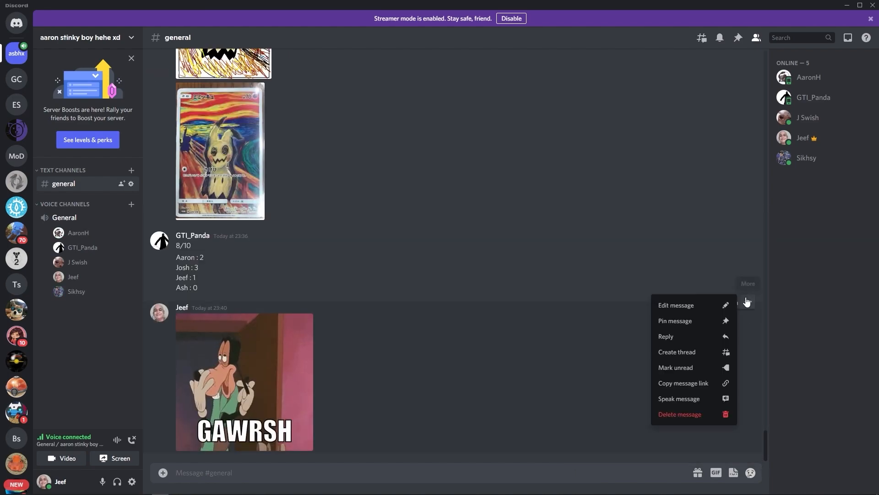
{"action": "scroll", "scroll_direction": "up", "scroll_amount": 3}
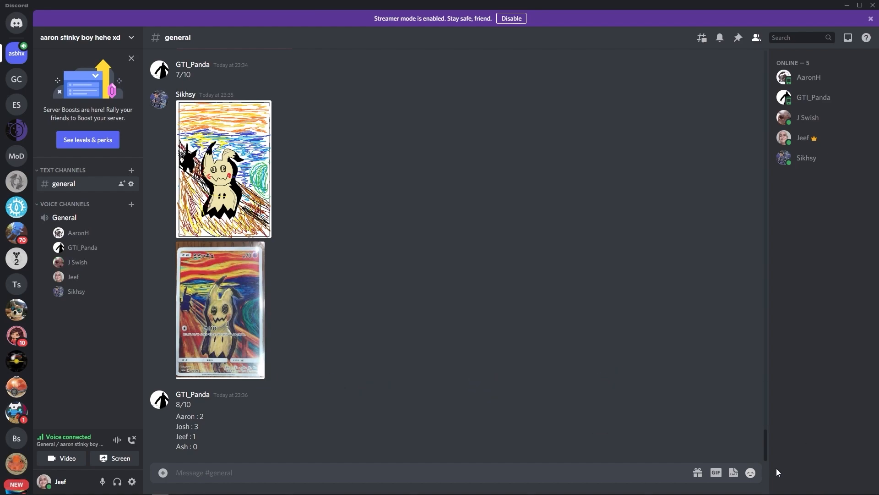
{"action": "left_click", "coordinate": [733, 472]}
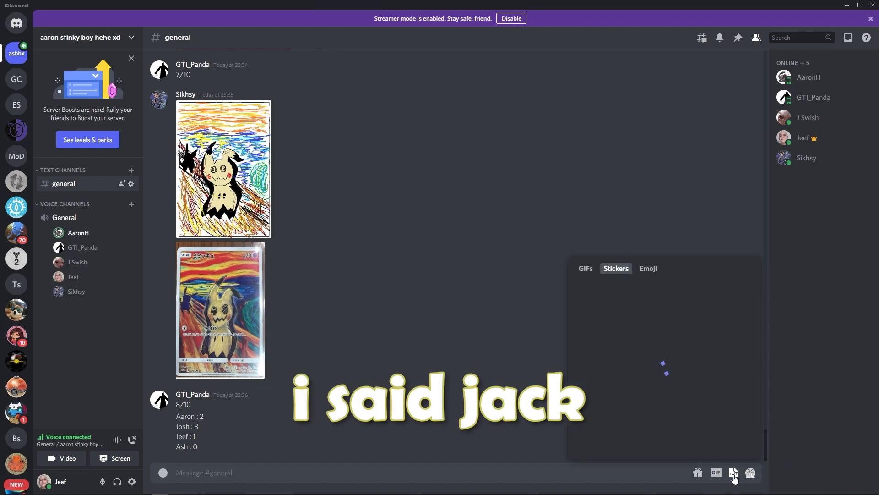
Step: Scroll down to the Campbell's Black Bean Soup can image after the tally
{"action": "scroll", "scroll_direction": "down", "scroll_amount": 3}
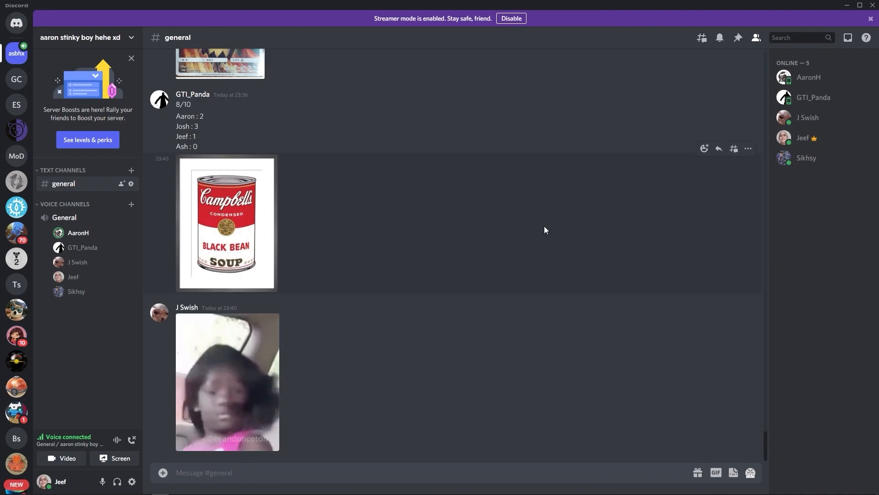
{"action": "mouse_move", "coordinate": [593, 230]}
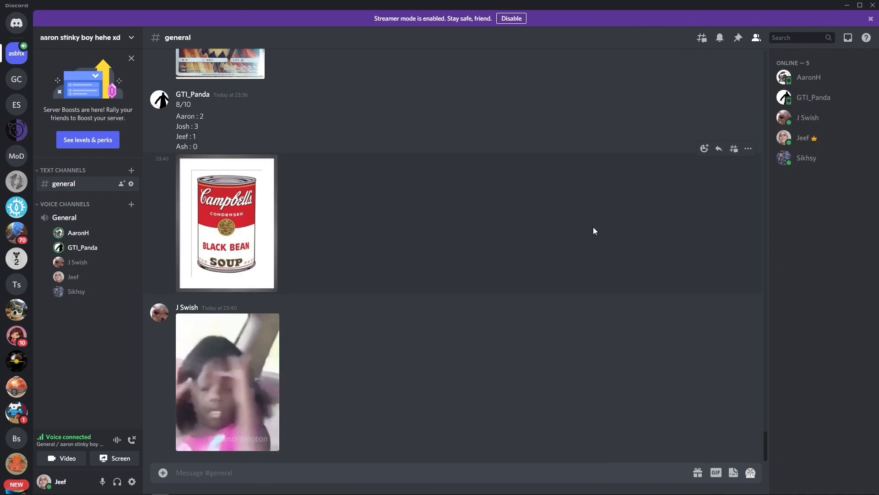
{"action": "mouse_move", "coordinate": [808, 229]}
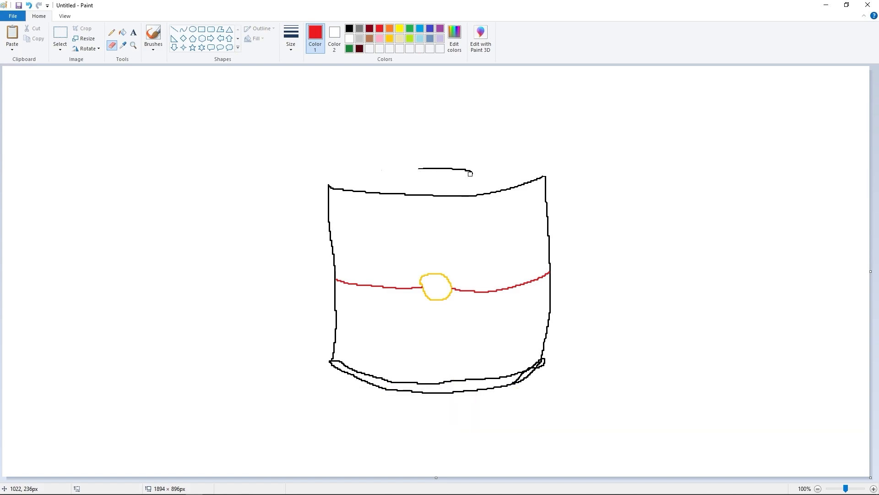
Step: Type the messages 'soup!' and 'Rae Sremmurd?'
{"action": "type", "text": "soup!"}
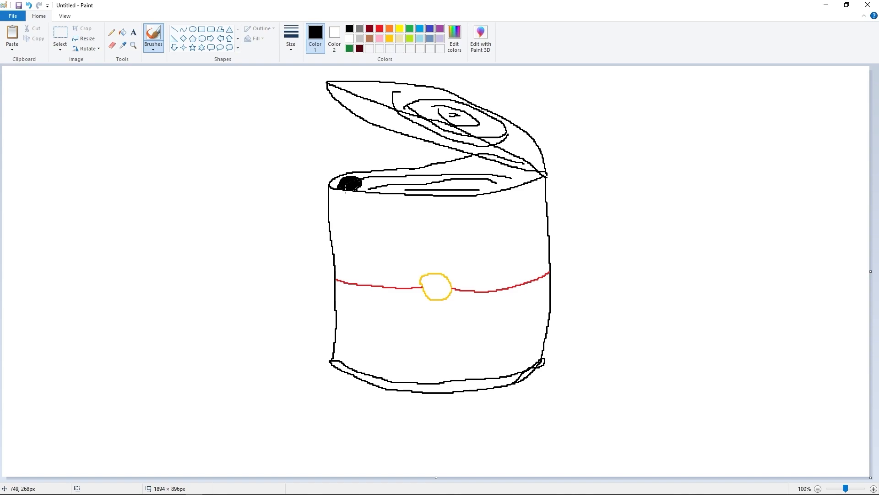
{"action": "type", "text": "Rae Sremmurd?"}
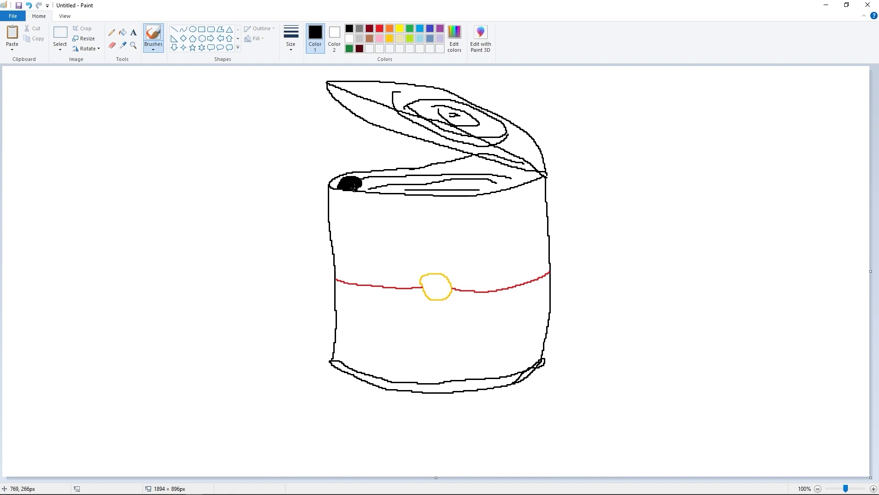
{"action": "mouse_move", "coordinate": [112, 63]}
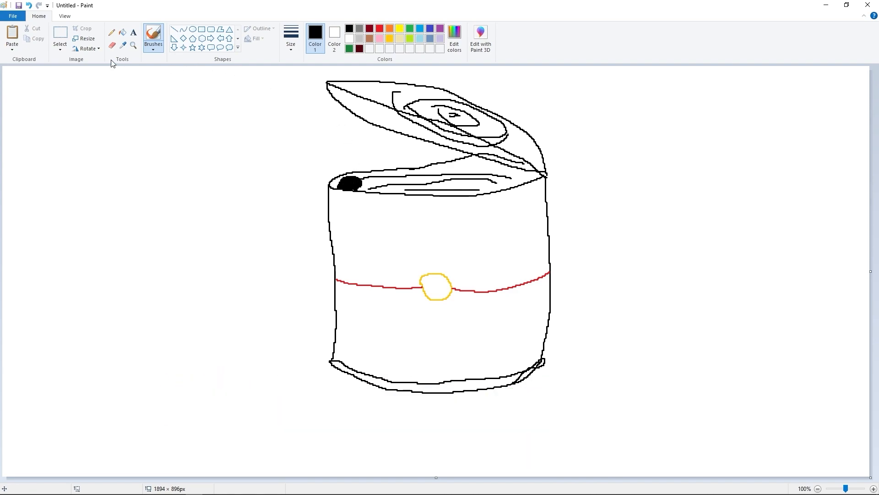
{"action": "mouse_move", "coordinate": [373, 55]}
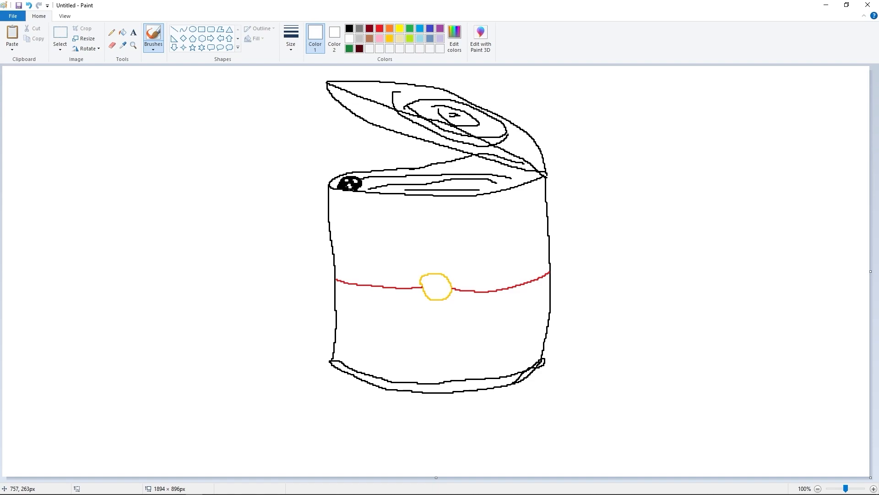
{"action": "mouse_move", "coordinate": [310, 166]}
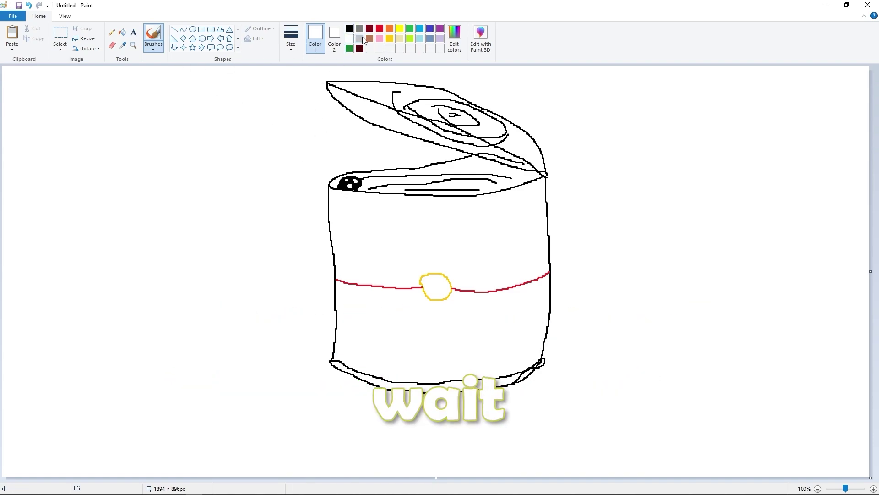
Step: Switch the drawing colour to black, then pick a new palette colour
{"action": "left_click", "coordinate": [349, 28]}
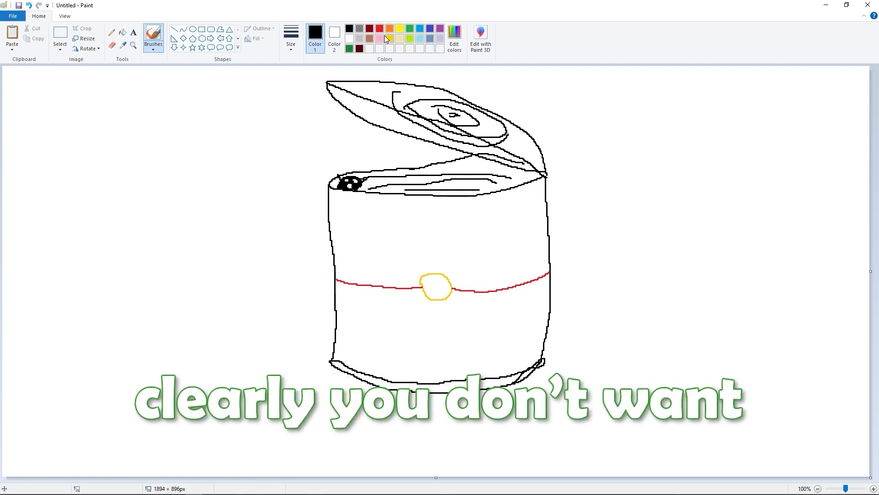
{"action": "left_click", "coordinate": [379, 28]}
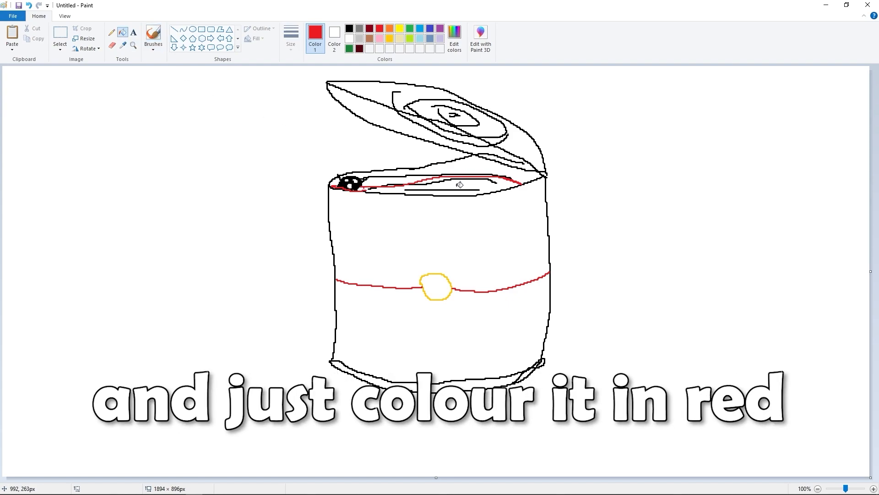
Step: Fill the can's opening with red, then undo the fill with Ctrl+Z
{"action": "left_click", "coordinate": [427, 188]}
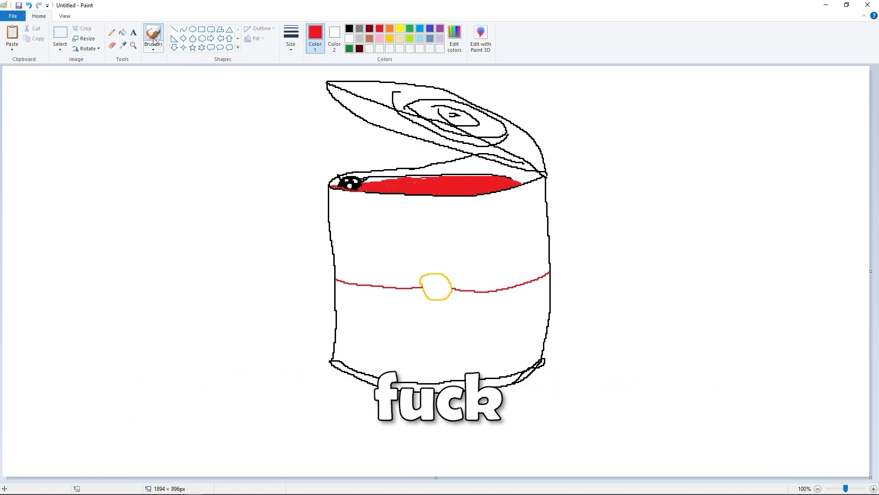
{"action": "key", "text": "ctrl+z"}
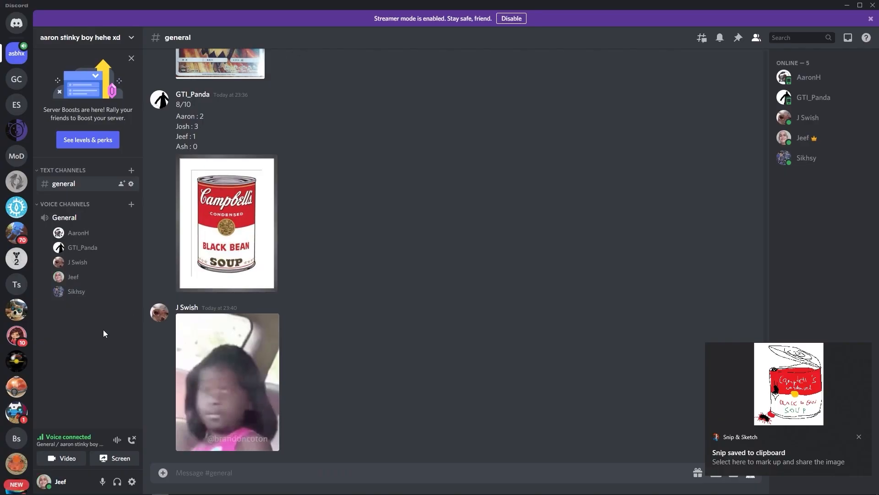
{"action": "mouse_move", "coordinate": [759, 307]}
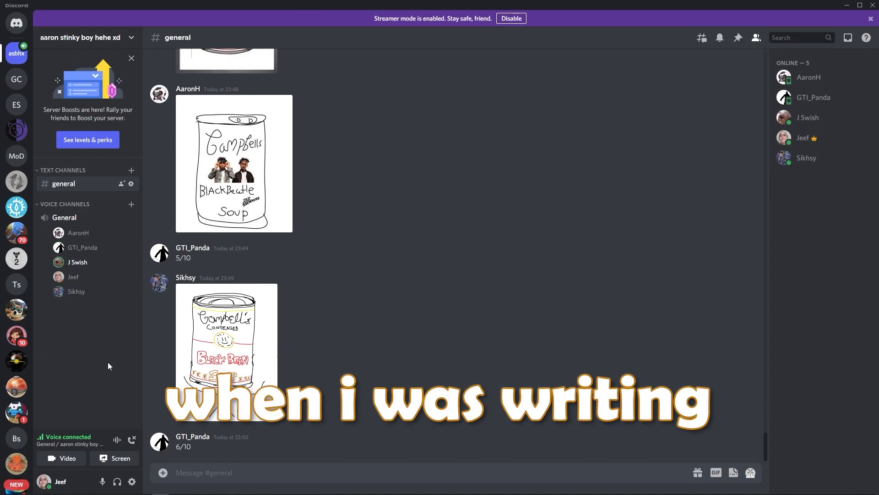
Step: Focus the Discord window to paste the soup can drawing into #general
{"action": "left_click", "coordinate": [227, 336]}
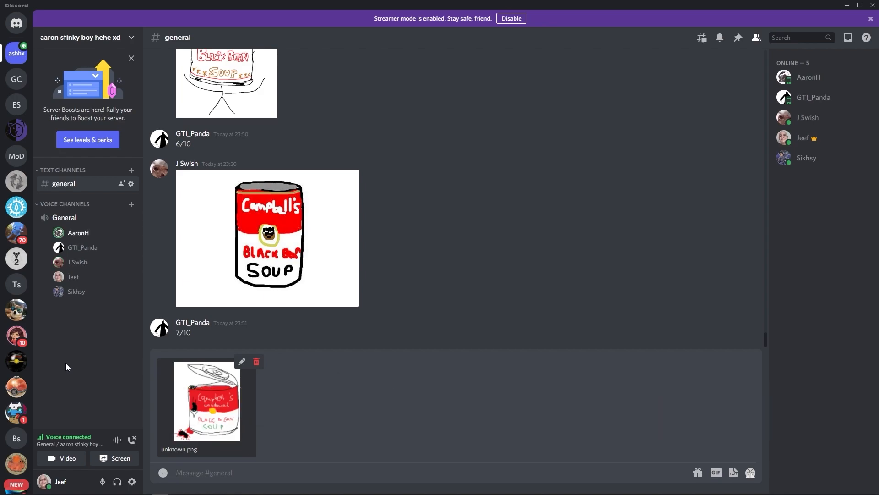
Step: Post the soup can drawing to #general, view it enlarged, then close the preview
{"action": "left_click", "coordinate": [207, 399]}
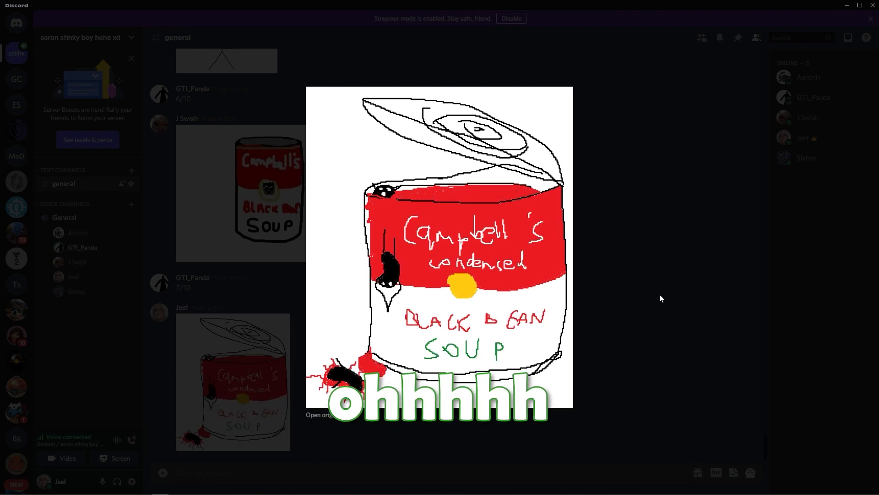
{"action": "left_click", "coordinate": [662, 298]}
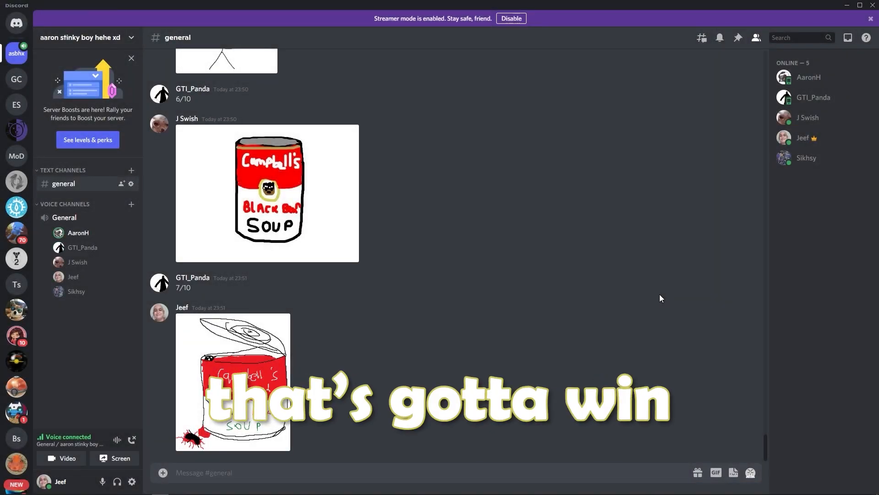